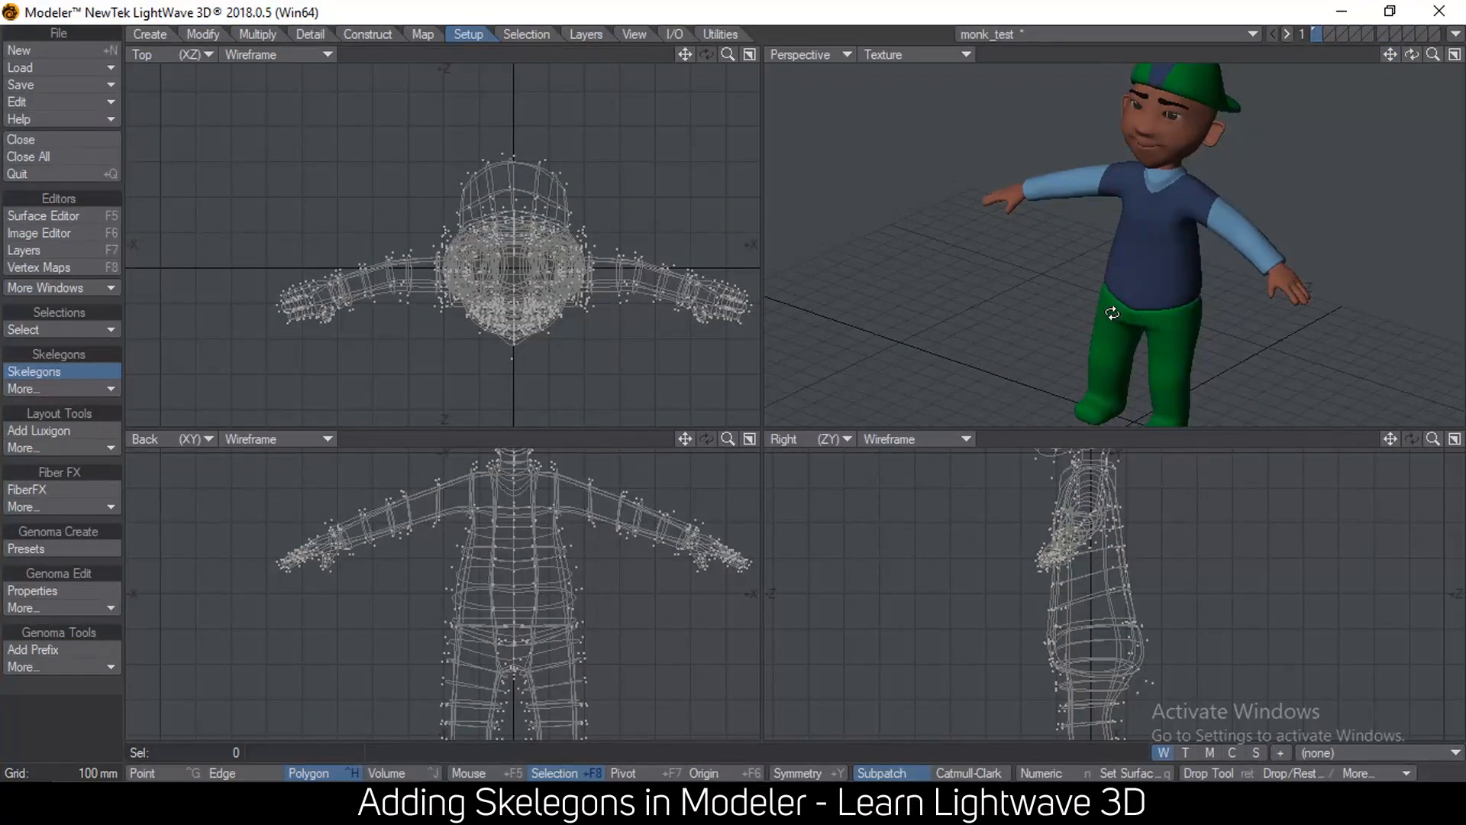
- View the monk_test character from the side and engage the Skelegons tool
{"action": "left_click_drag", "start_coordinate": [1112, 312], "coordinate": [1159, 233]}
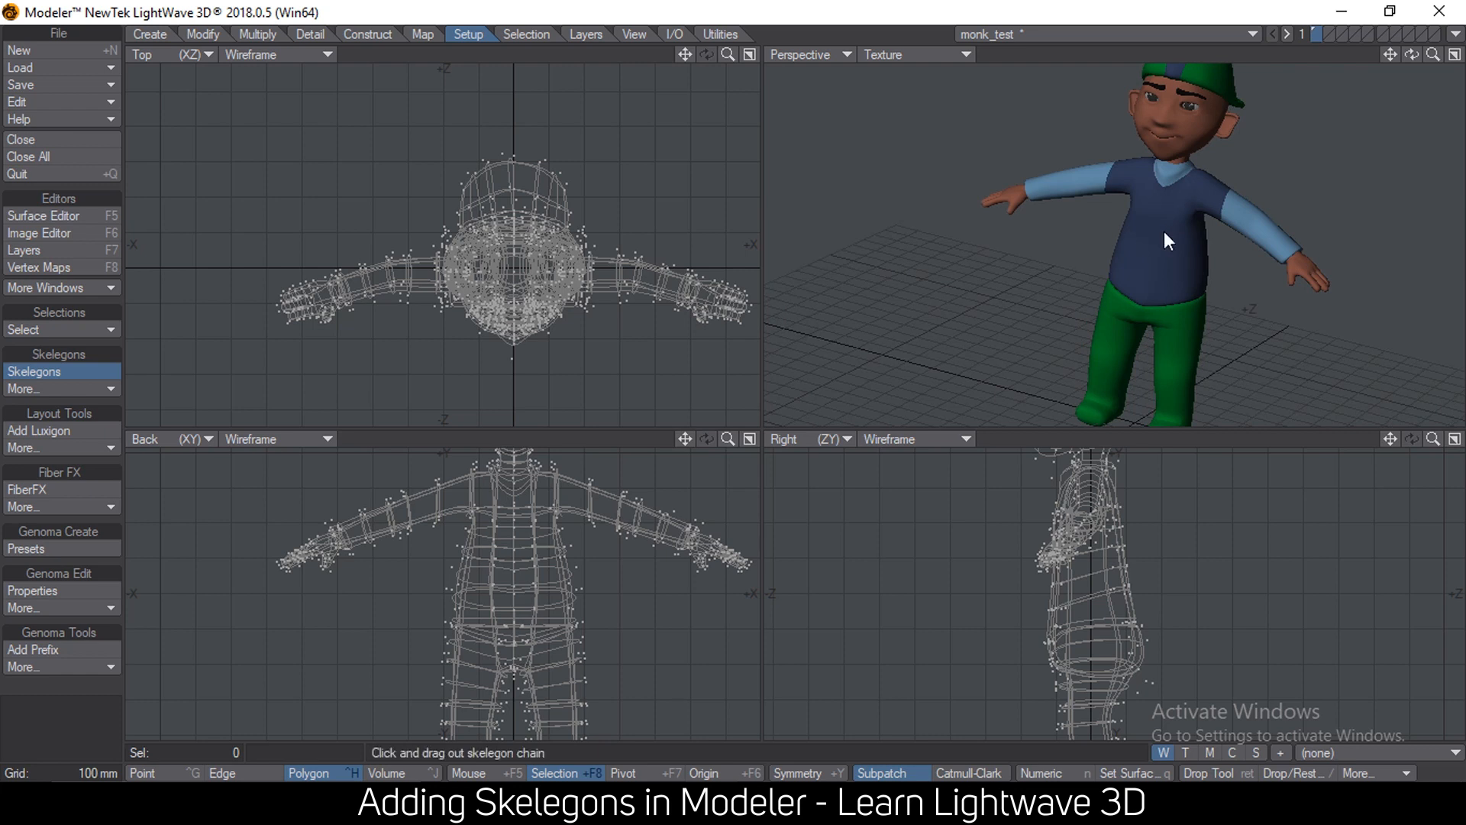
{"action": "mouse_move", "coordinate": [1171, 252]}
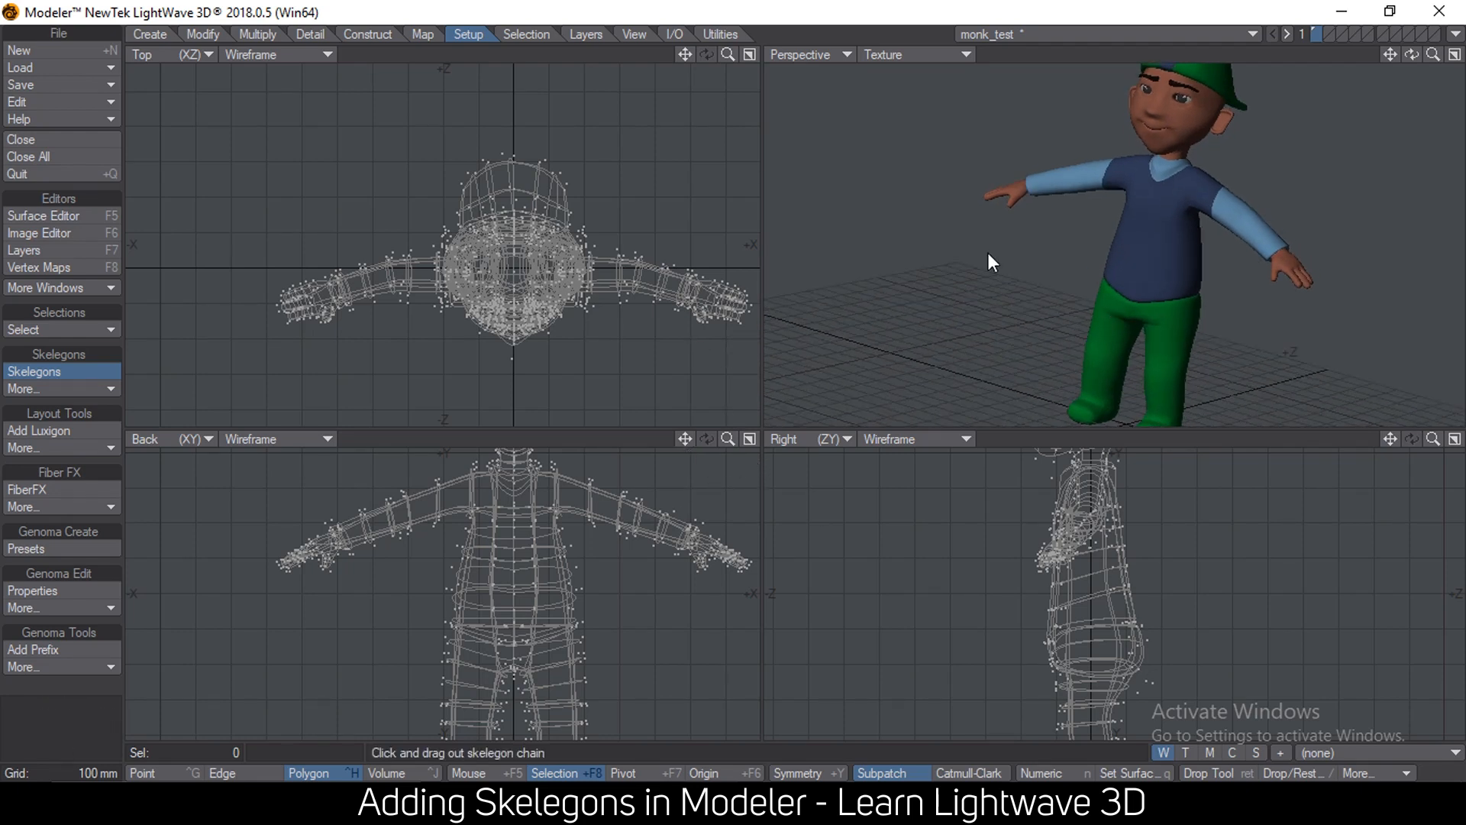
{"action": "mouse_move", "coordinate": [1324, 48]}
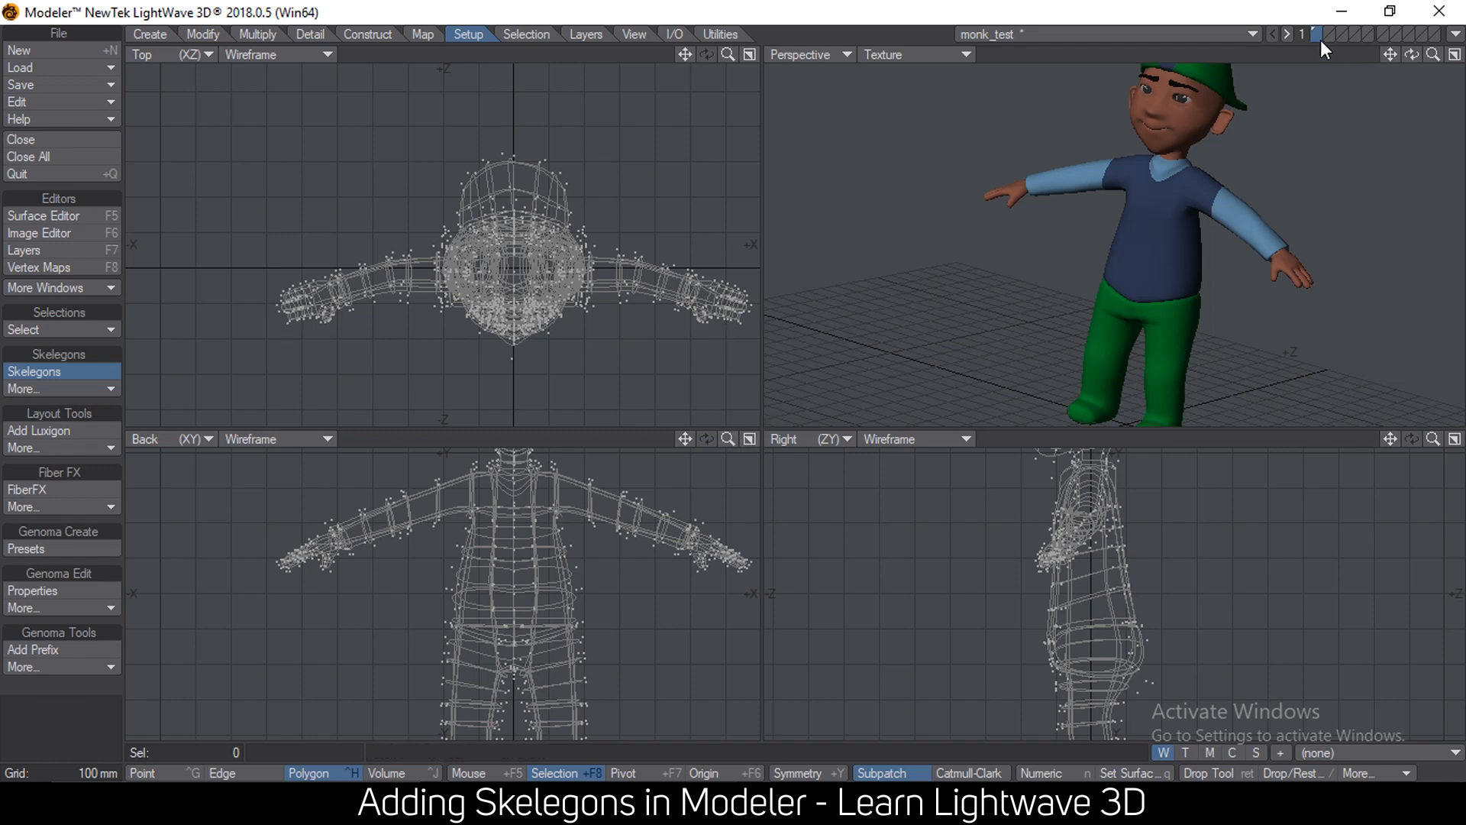
{"action": "mouse_move", "coordinate": [1335, 36]}
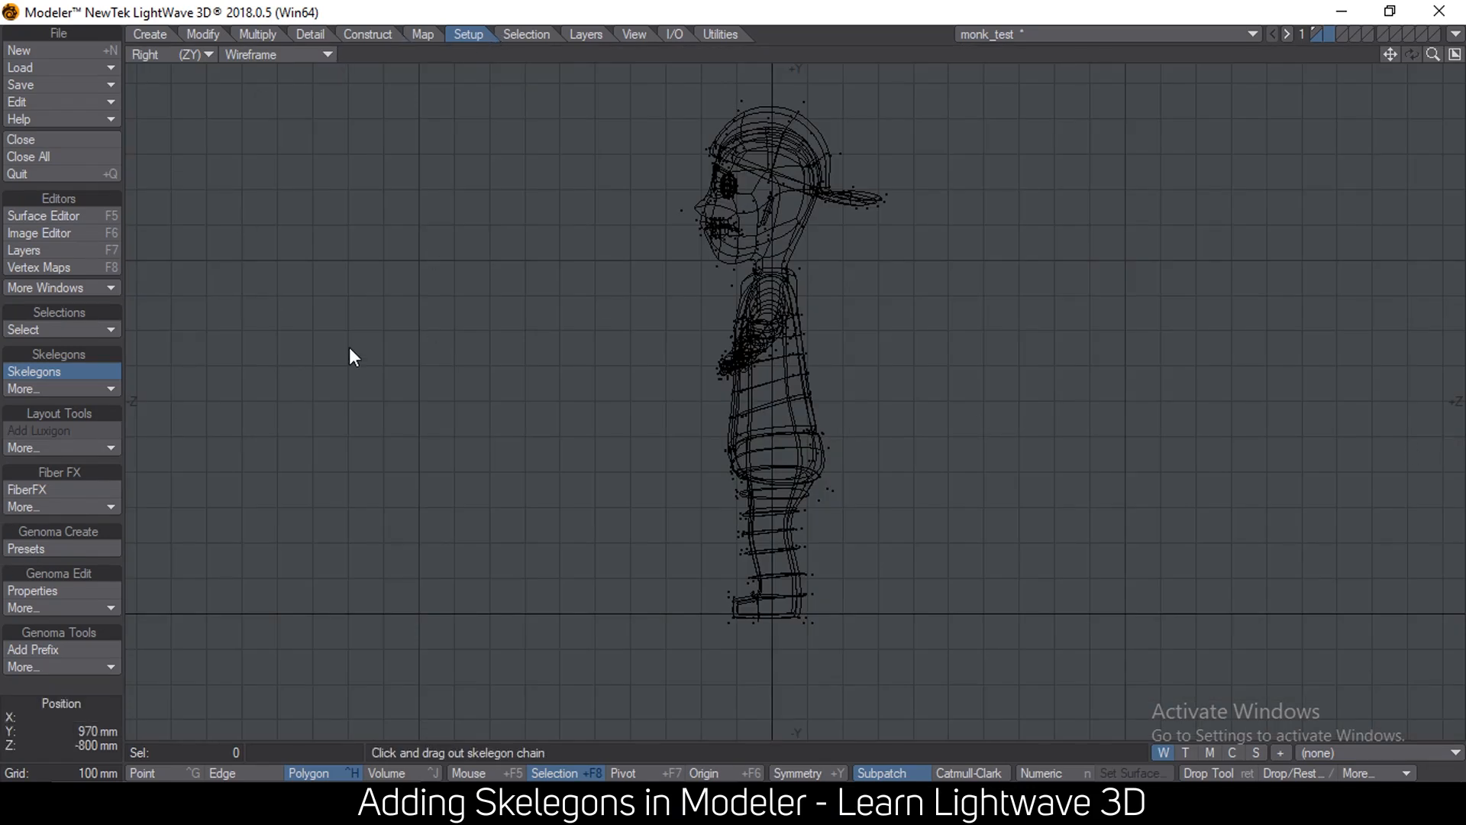
{"action": "left_click", "coordinate": [33, 371]}
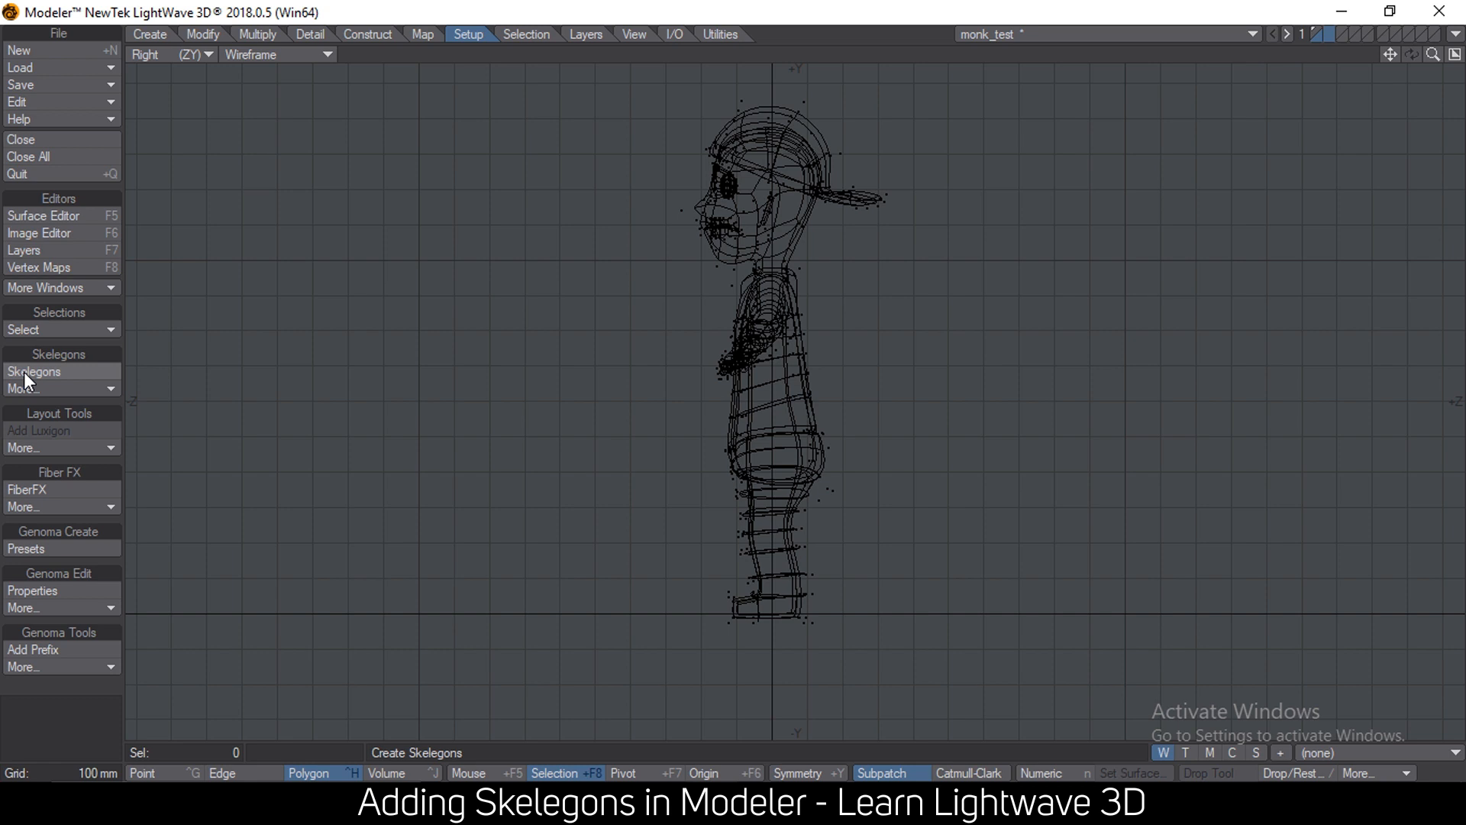
{"action": "left_click", "coordinate": [33, 371]}
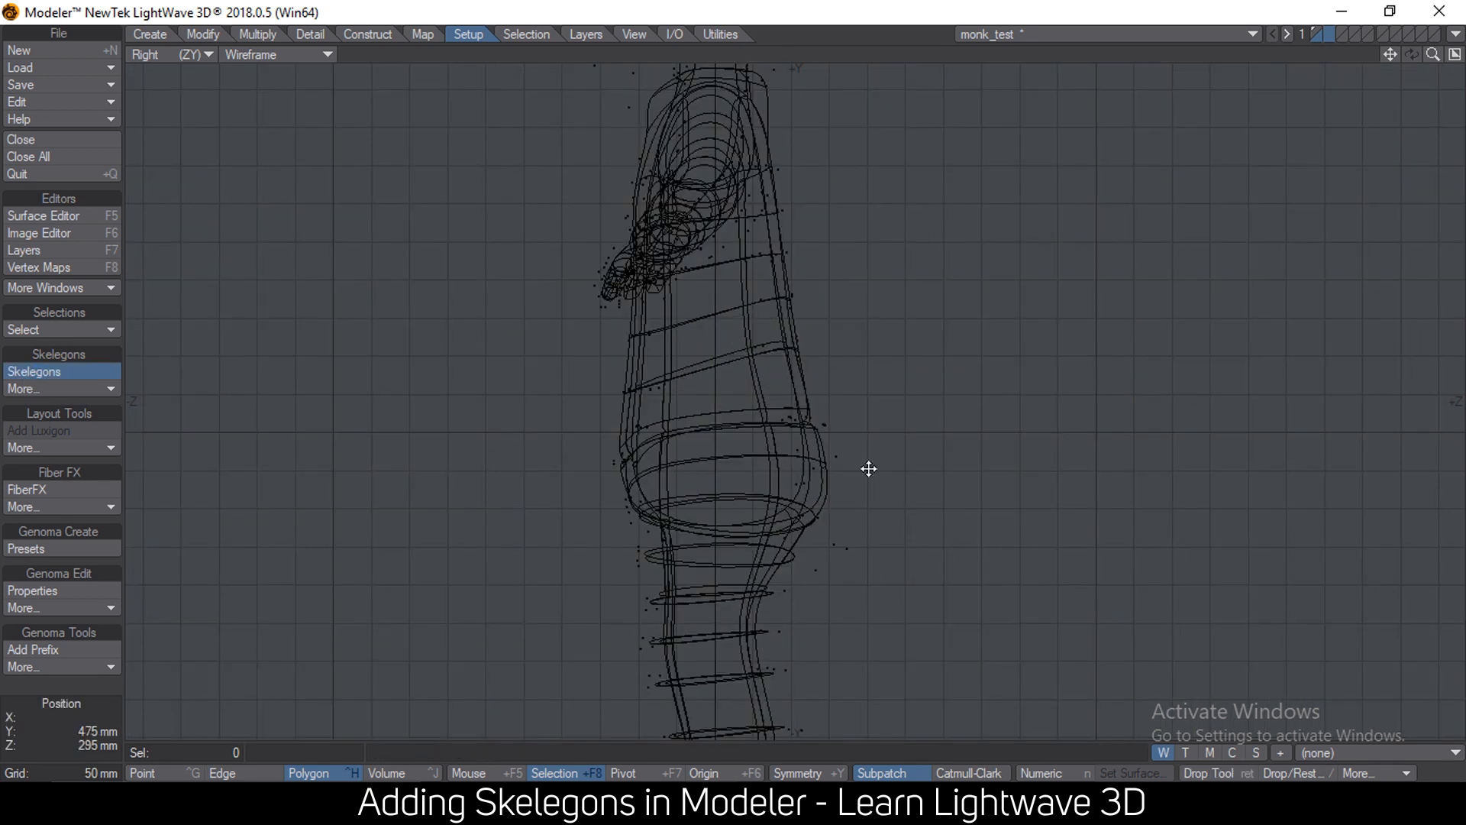
- Draw a spine chain from the hips up into the head, then adjust the neck and hip joints
{"action": "left_click_drag", "start_coordinate": [714, 468], "coordinate": [846, 463]}
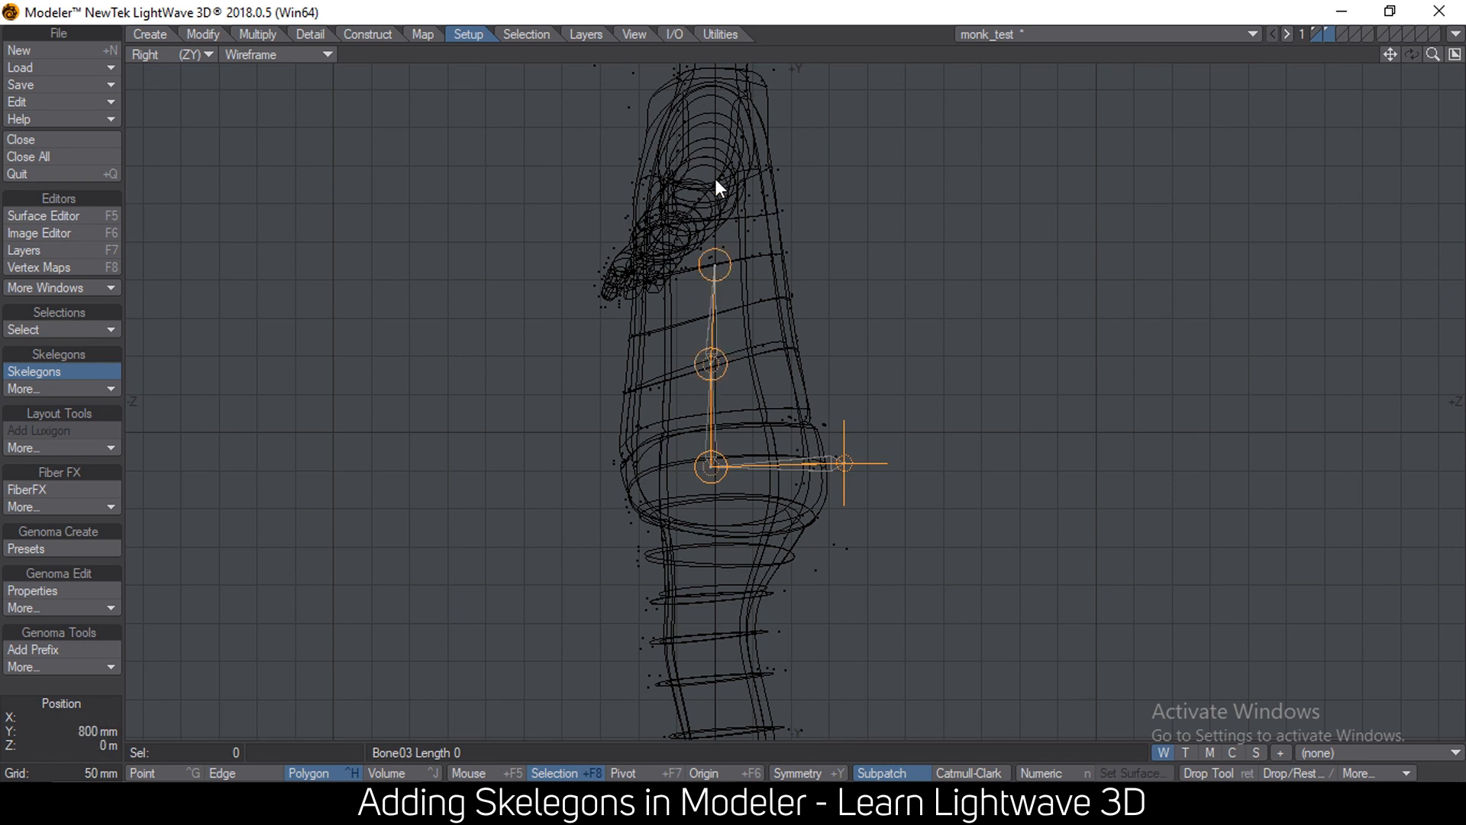
{"action": "left_click", "coordinate": [715, 153]}
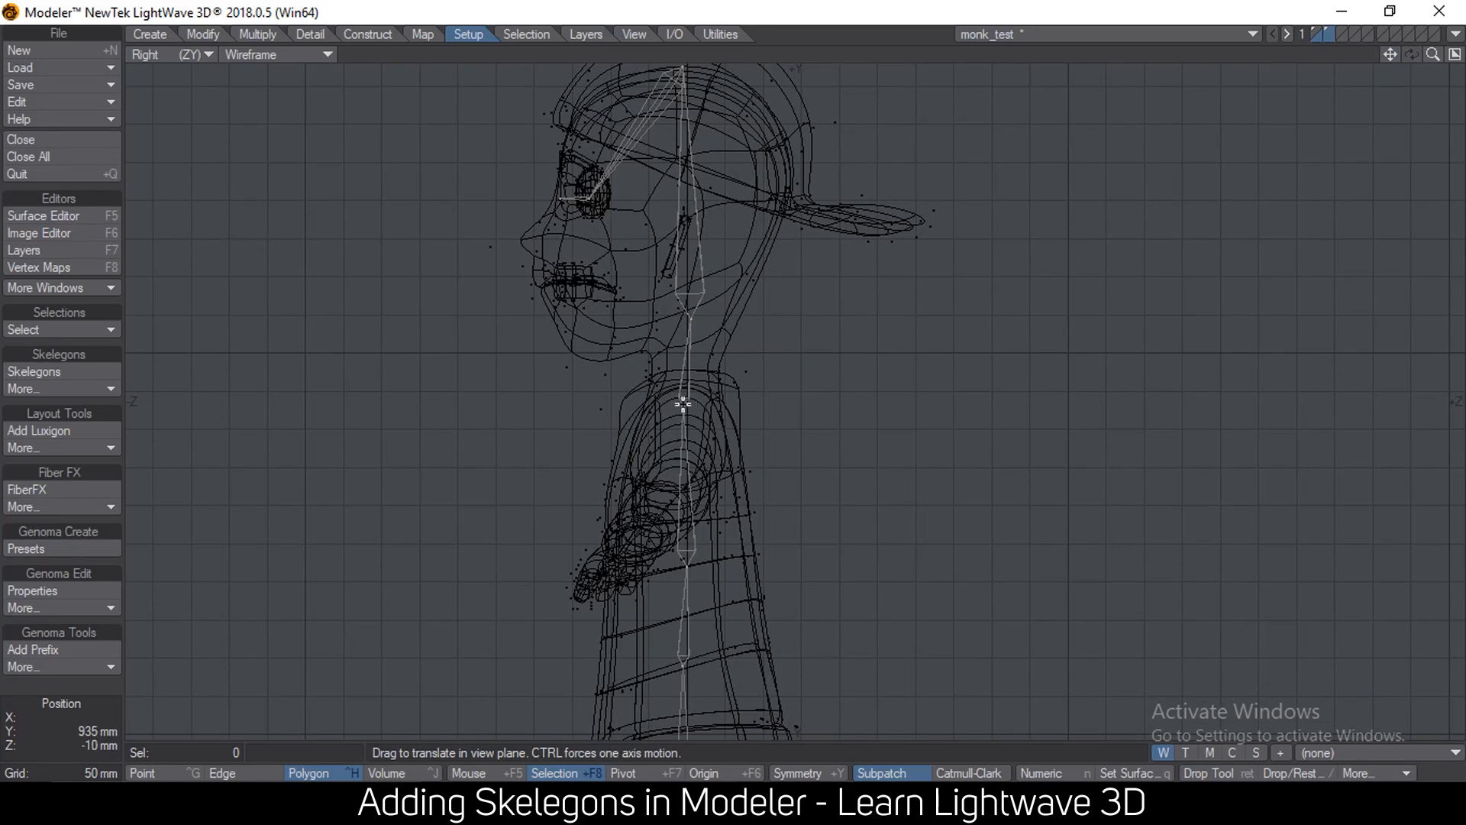
{"action": "left_click_drag", "start_coordinate": [681, 403], "coordinate": [684, 560]}
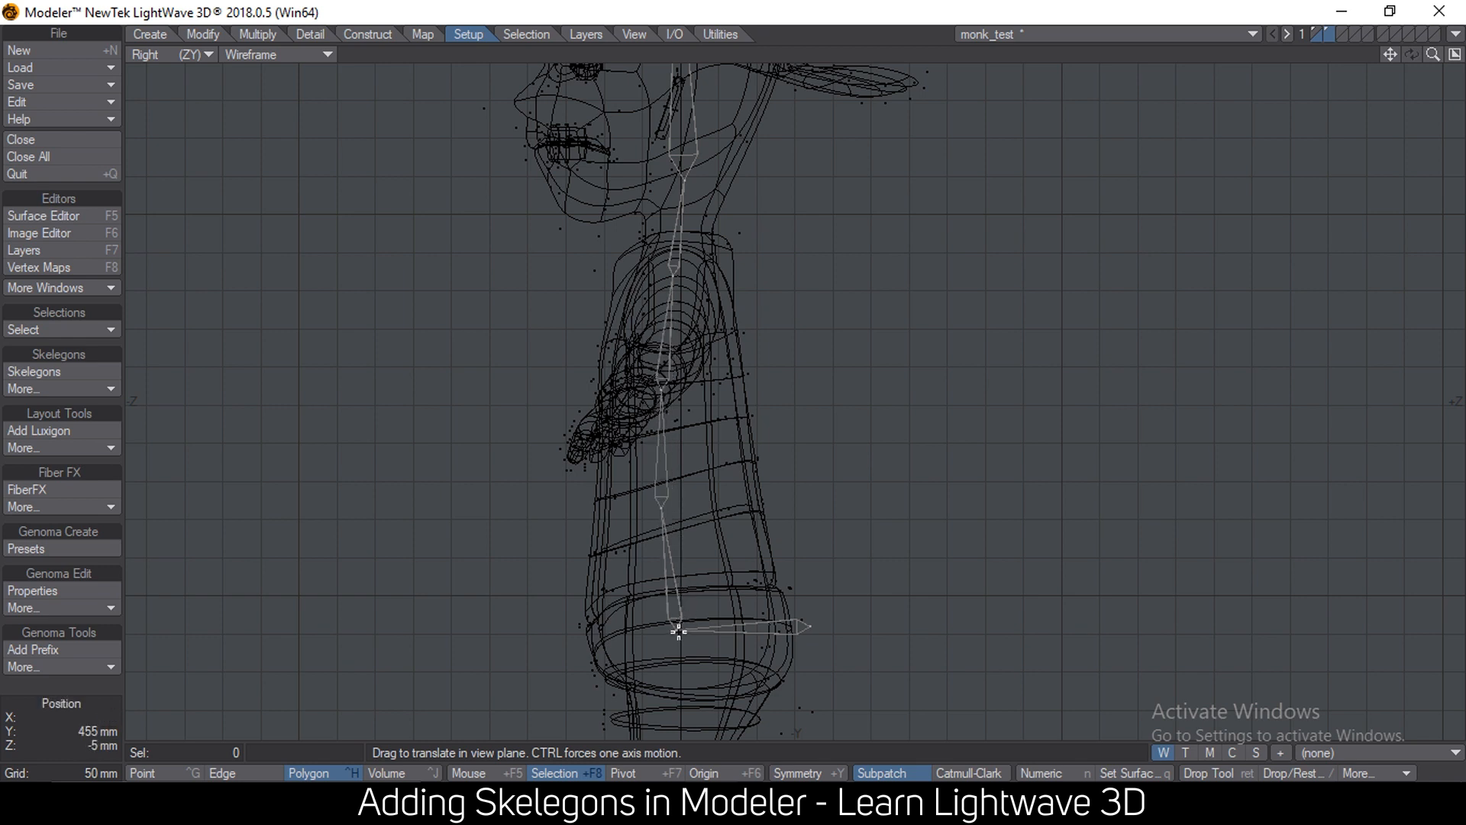
{"action": "left_click_drag", "start_coordinate": [678, 627], "coordinate": [692, 617]}
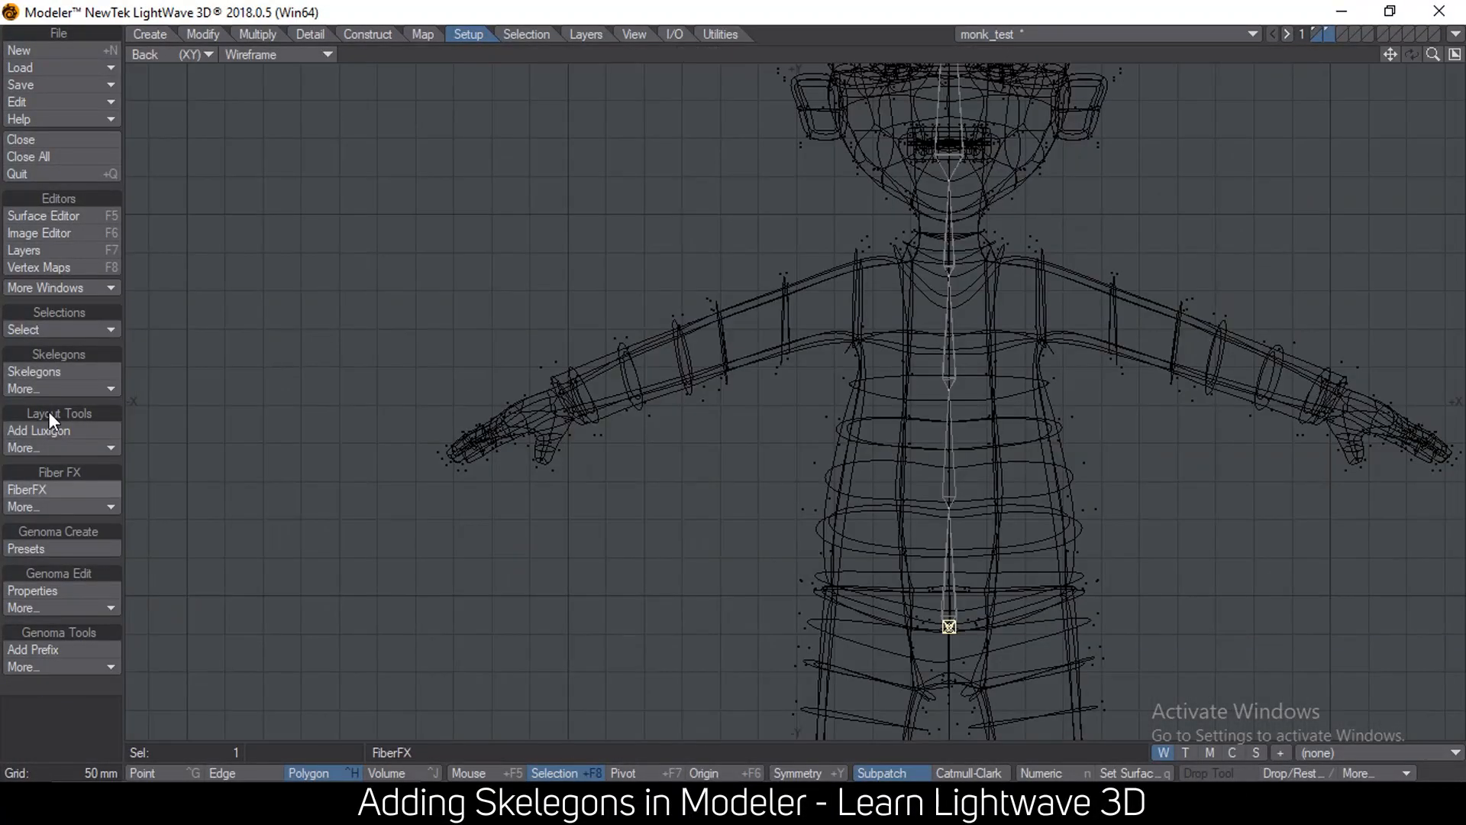
- Draw a leg chain from the pelvis through hip, thigh, knee and ankle into the foot
{"action": "left_click", "coordinate": [34, 372]}
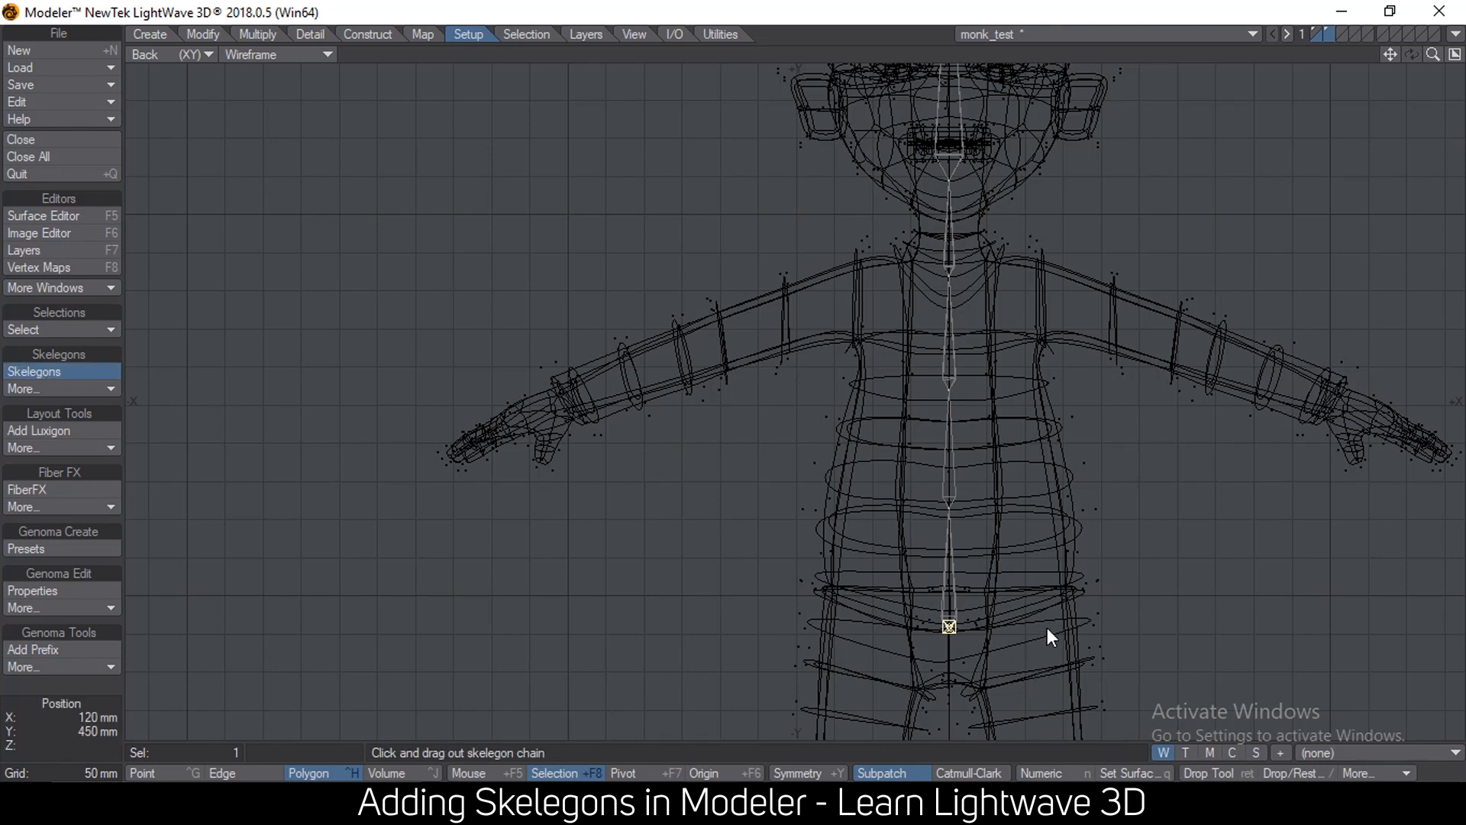
{"action": "left_click_drag", "start_coordinate": [950, 624], "coordinate": [1040, 622]}
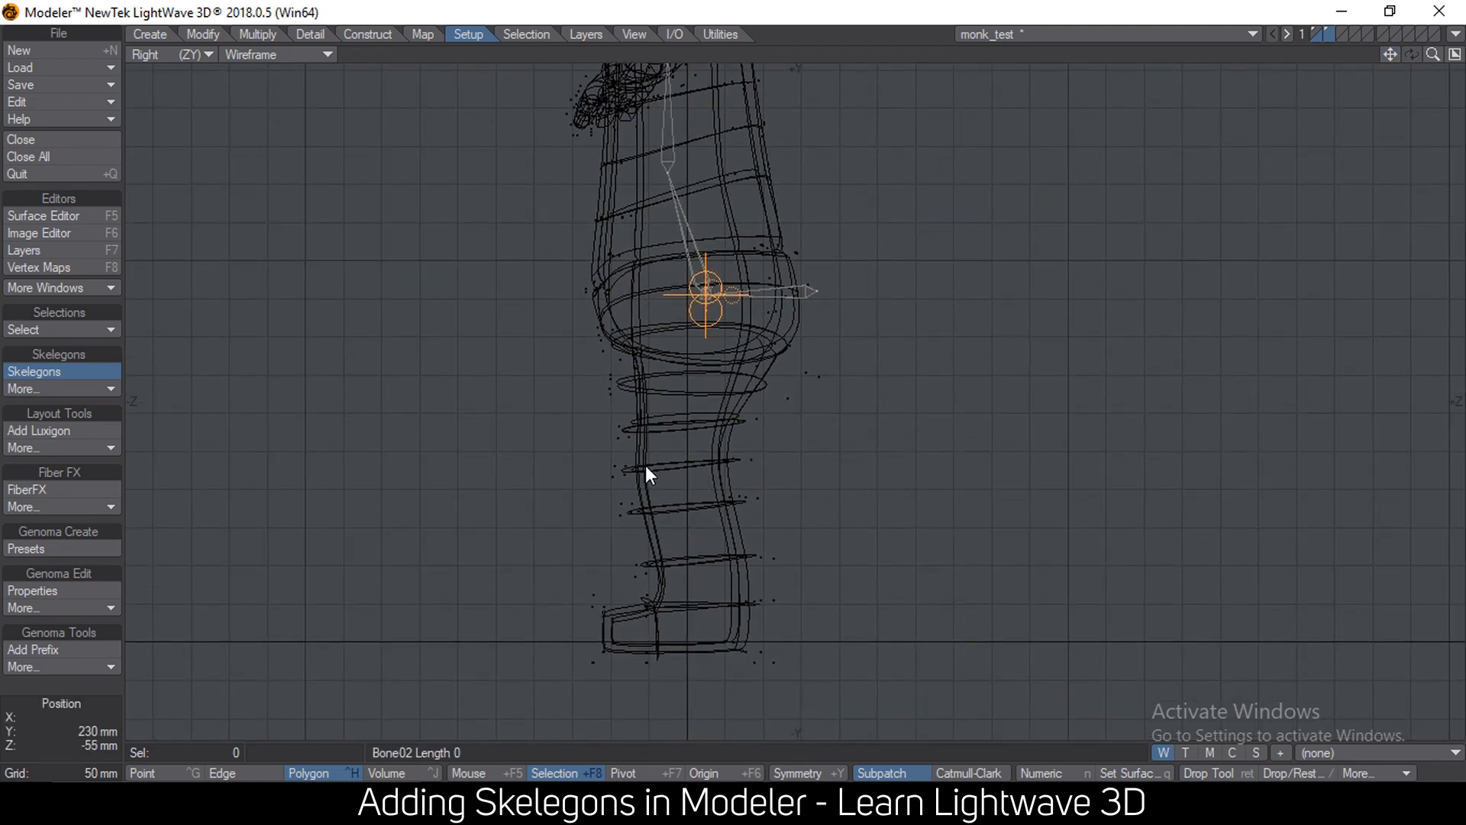
{"action": "left_click_drag", "start_coordinate": [706, 294], "coordinate": [640, 467]}
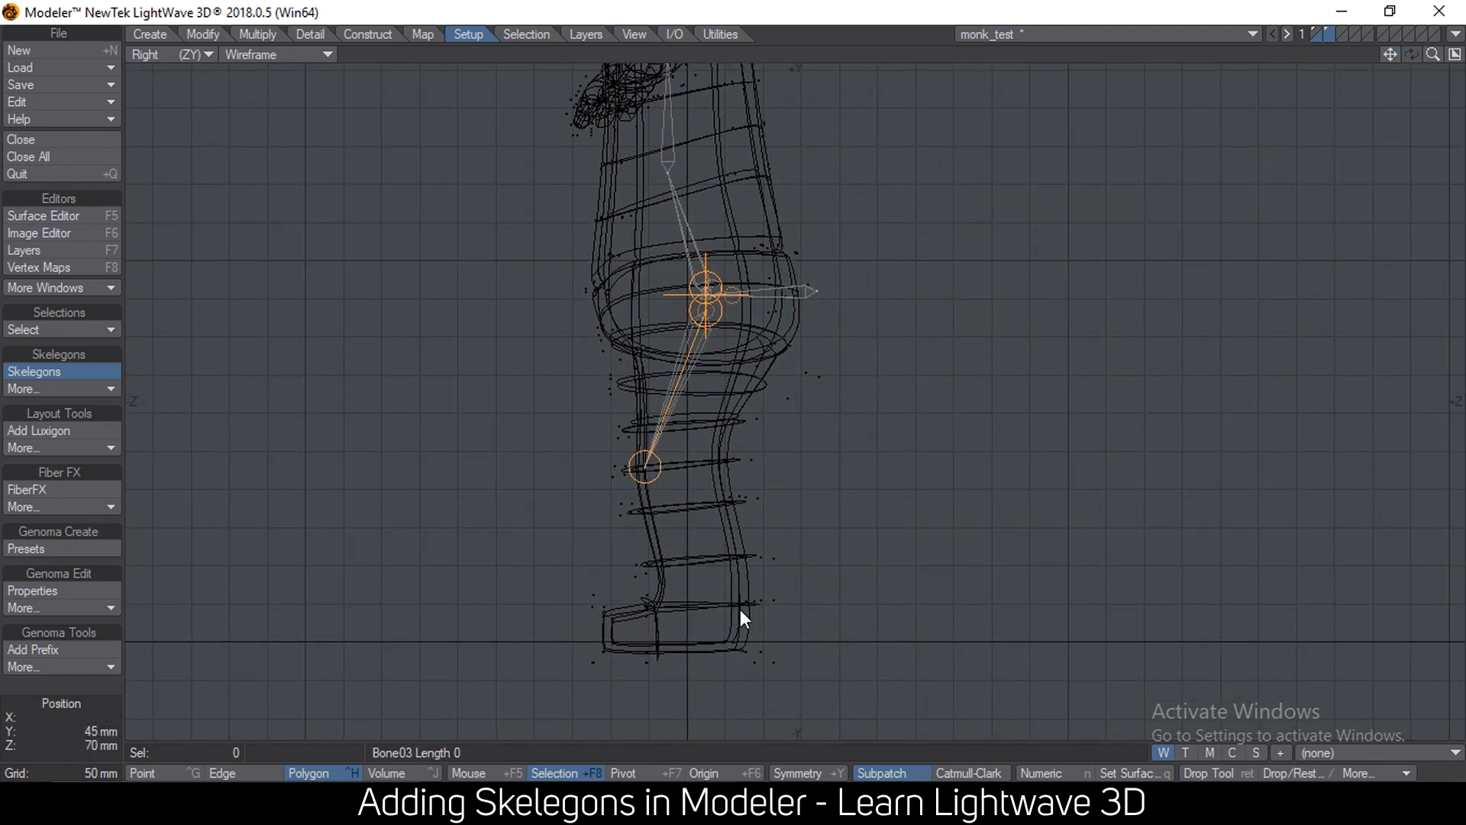
{"action": "left_click", "coordinate": [733, 608]}
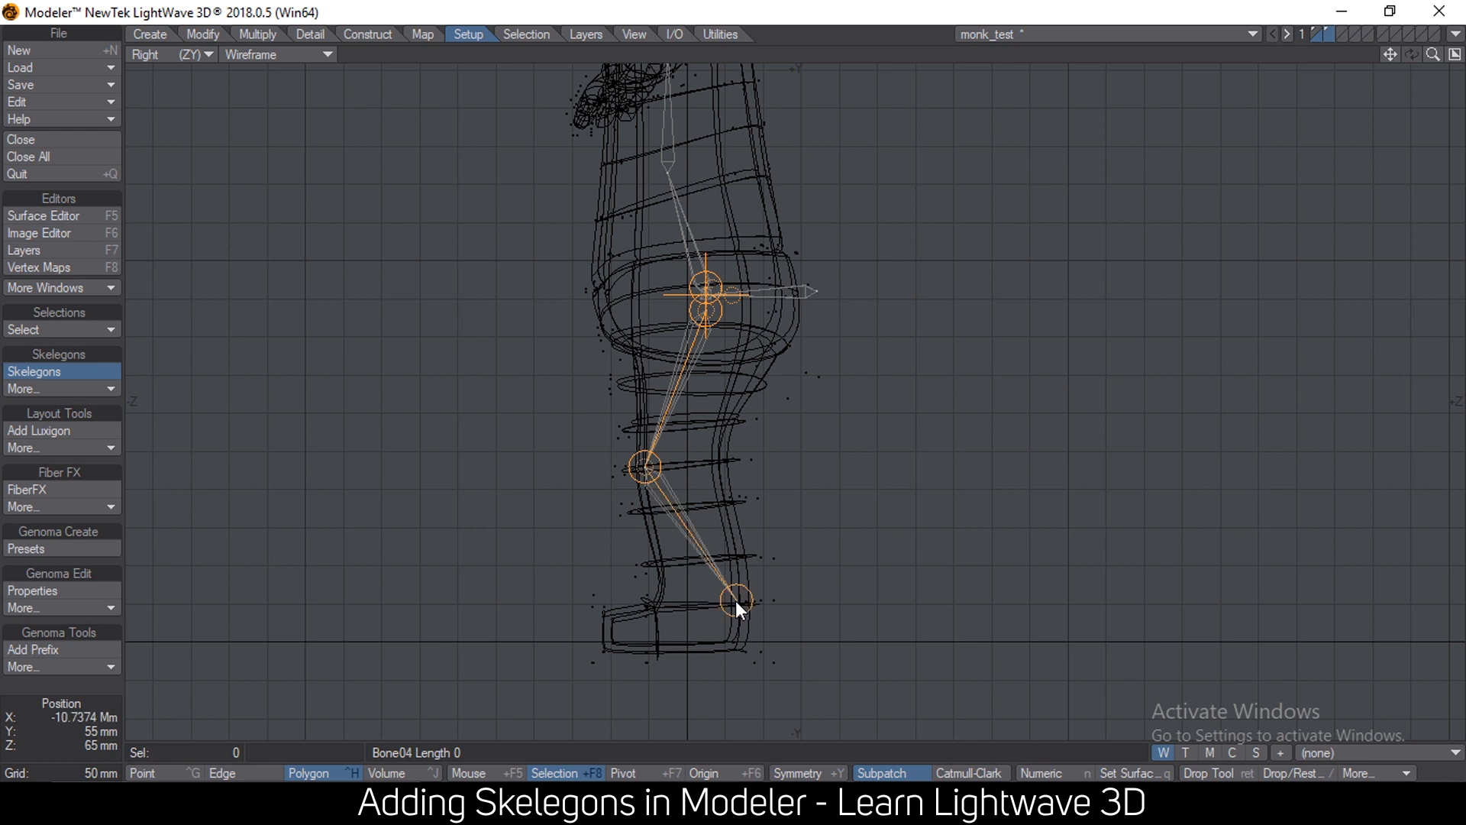
{"action": "left_click_drag", "start_coordinate": [740, 608], "coordinate": [715, 597]}
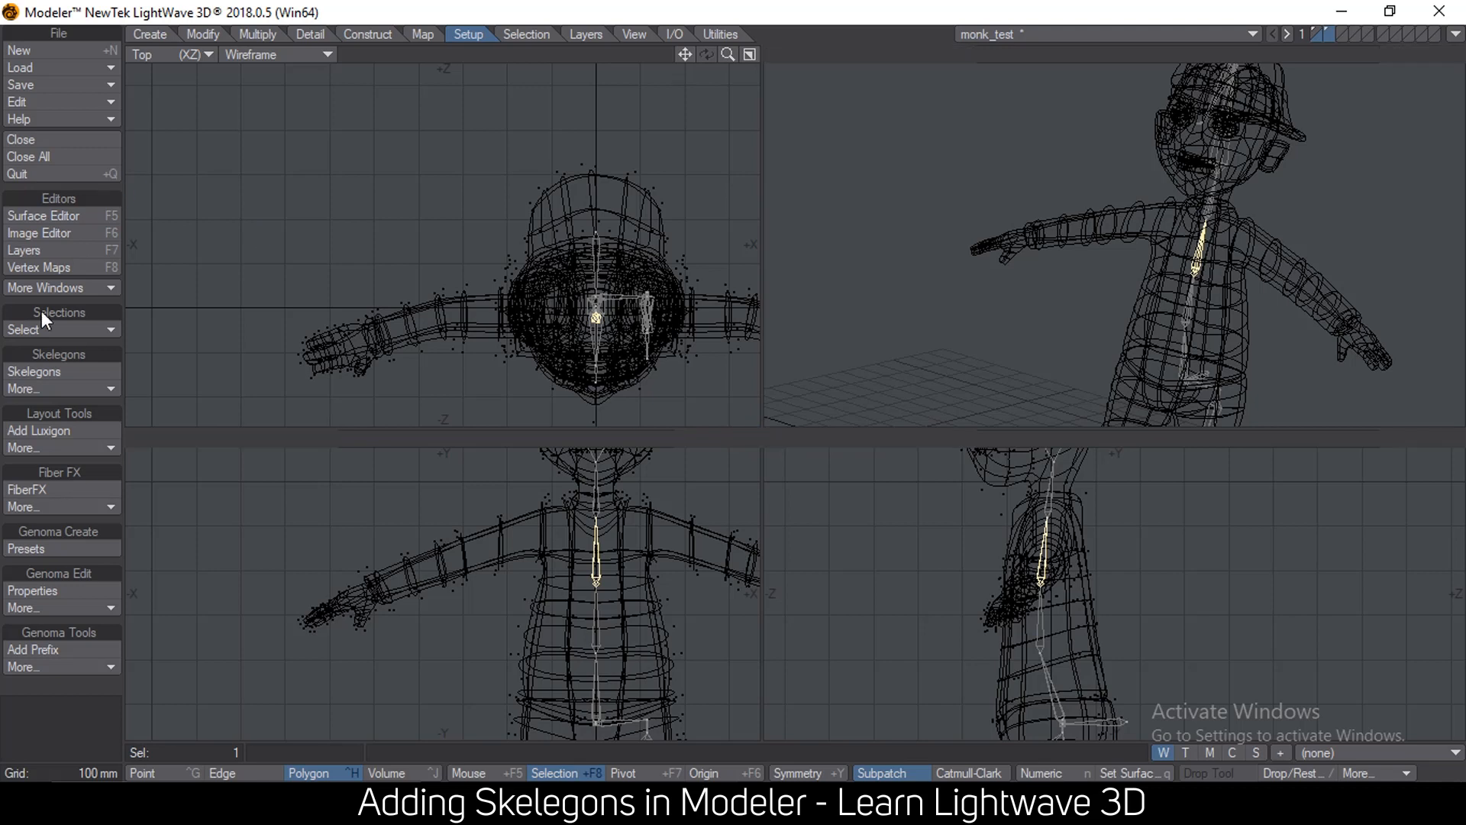
- Draw a collarbone skelegon from chest to shoulder and enlarge the Top view
{"action": "left_click", "coordinate": [33, 371]}
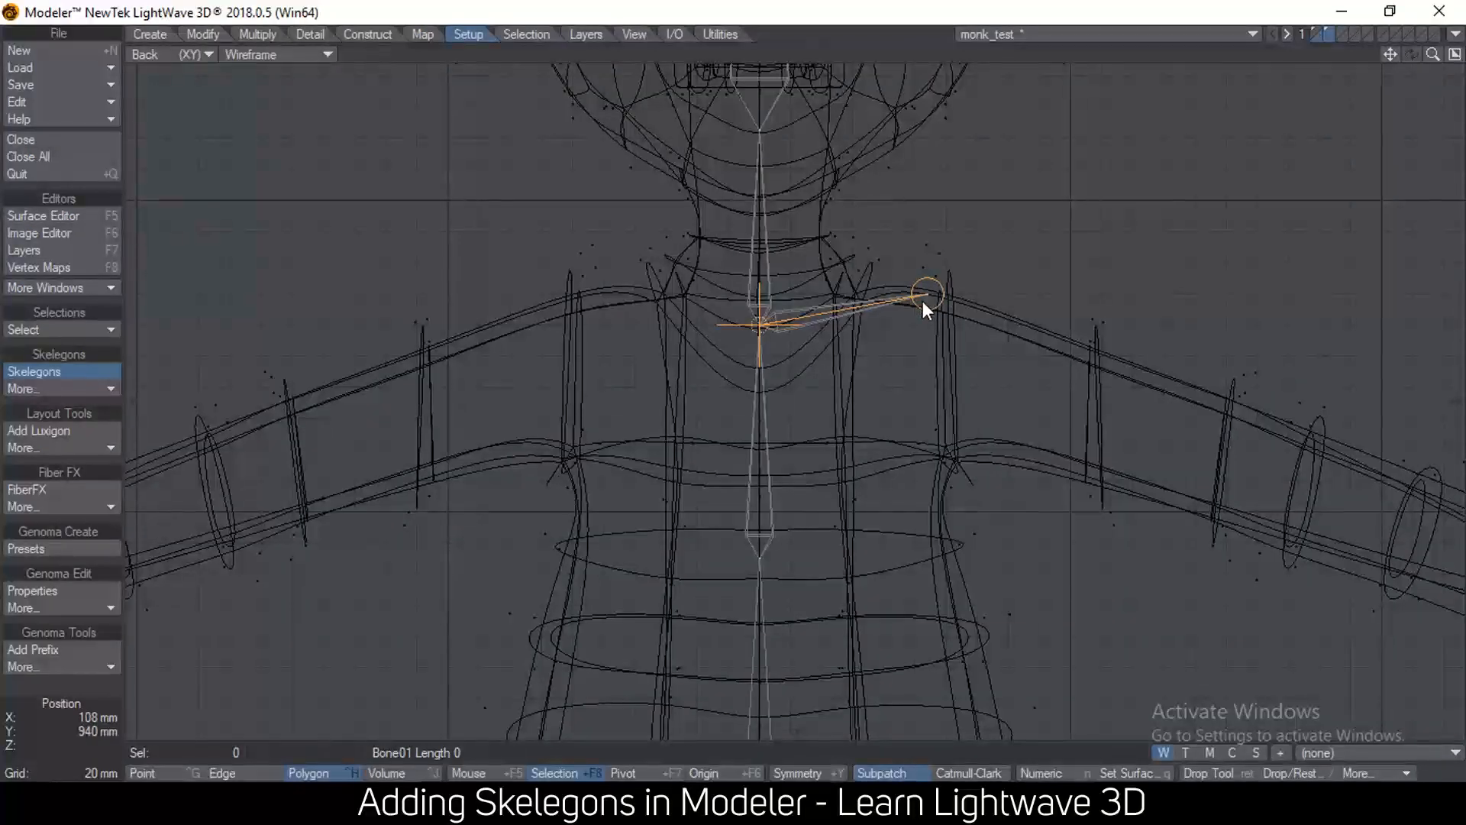
{"action": "left_click_drag", "start_coordinate": [925, 304], "coordinate": [926, 308]}
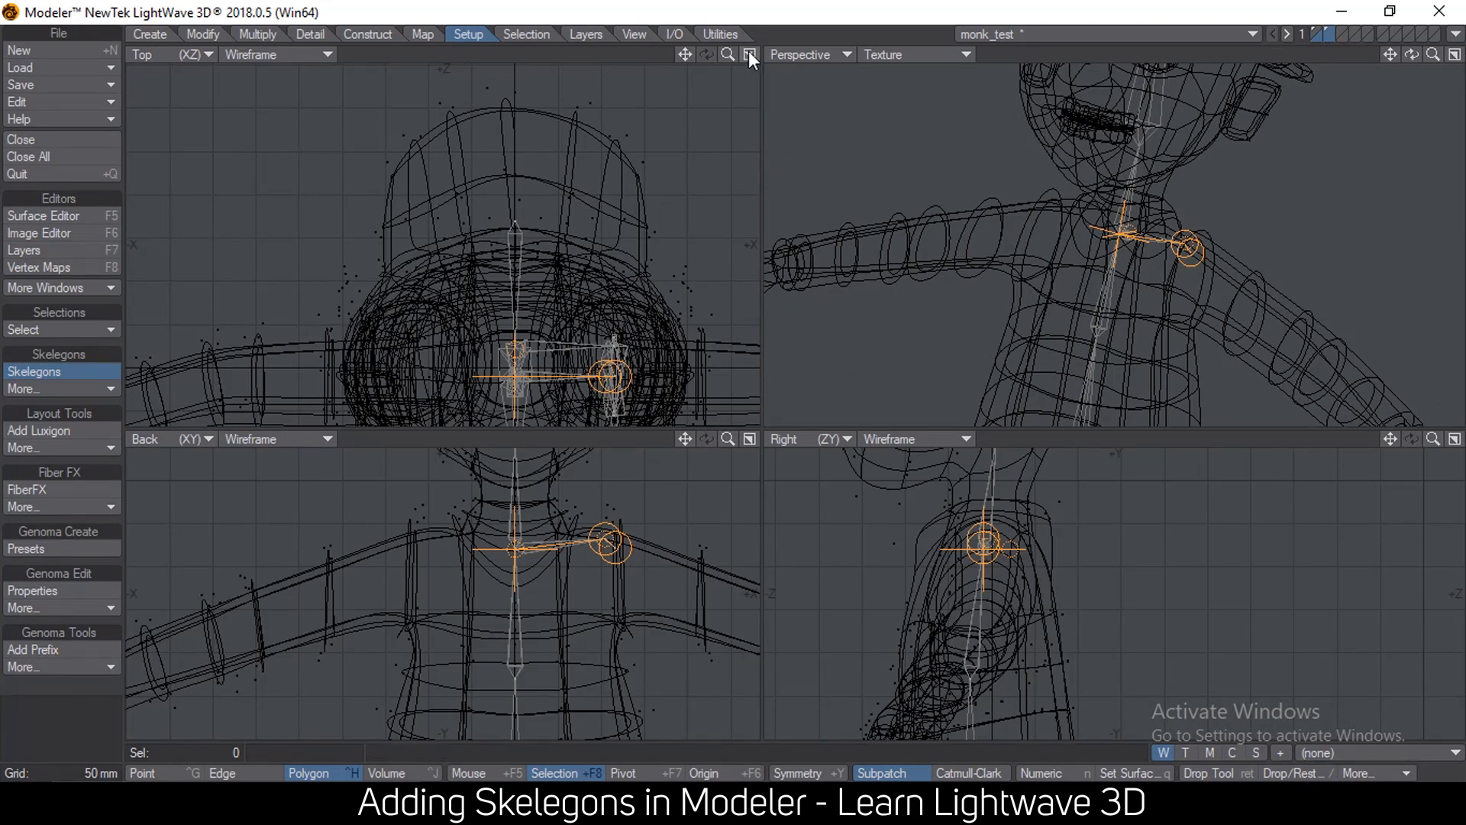
{"action": "left_click", "coordinate": [745, 55]}
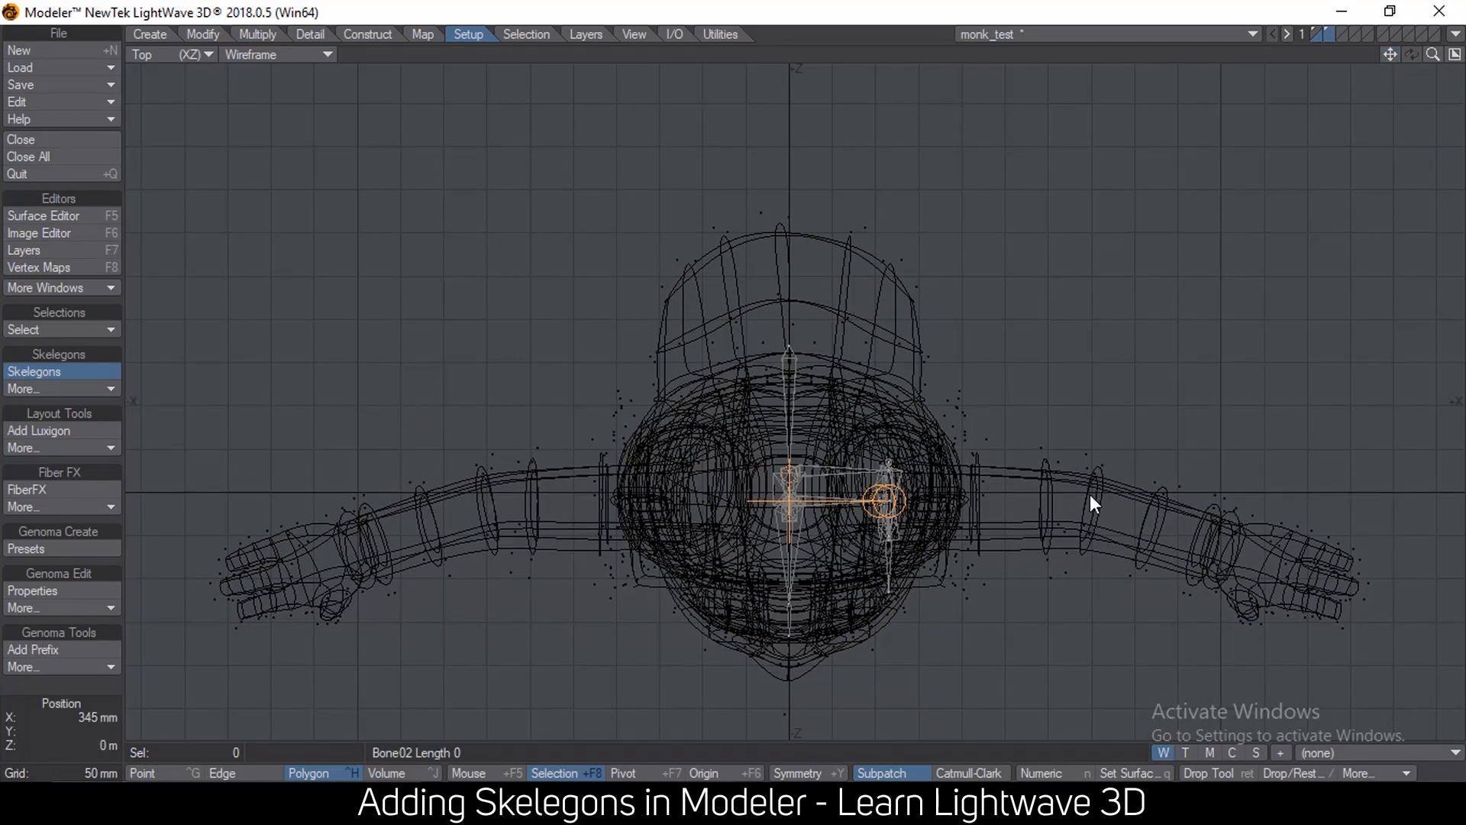
- Continue the arm chain through the upper arm, elbow and wrist into the hand
{"action": "left_click_drag", "start_coordinate": [912, 501], "coordinate": [1215, 547]}
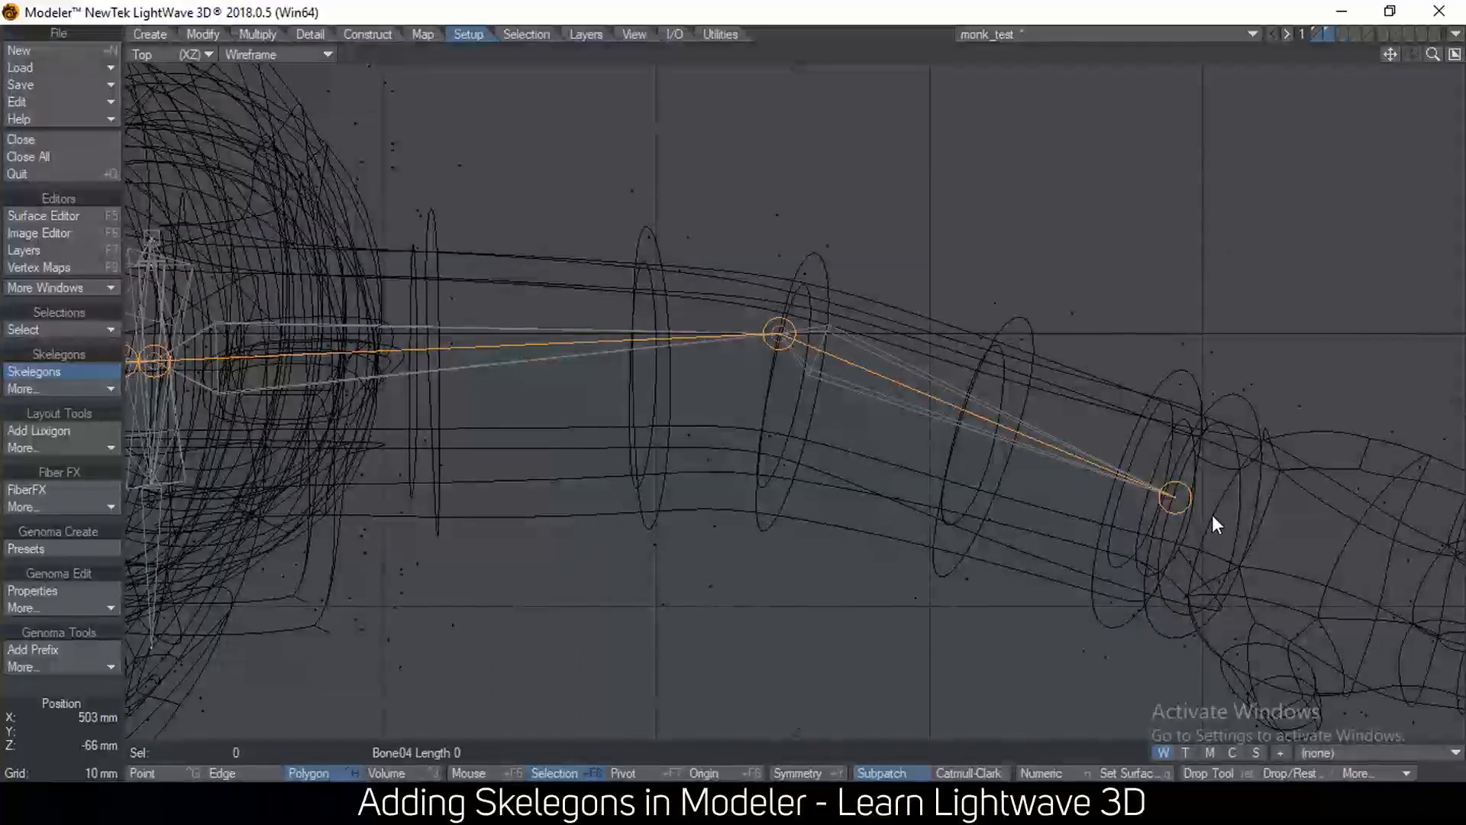
{"action": "left_click", "coordinate": [1256, 533]}
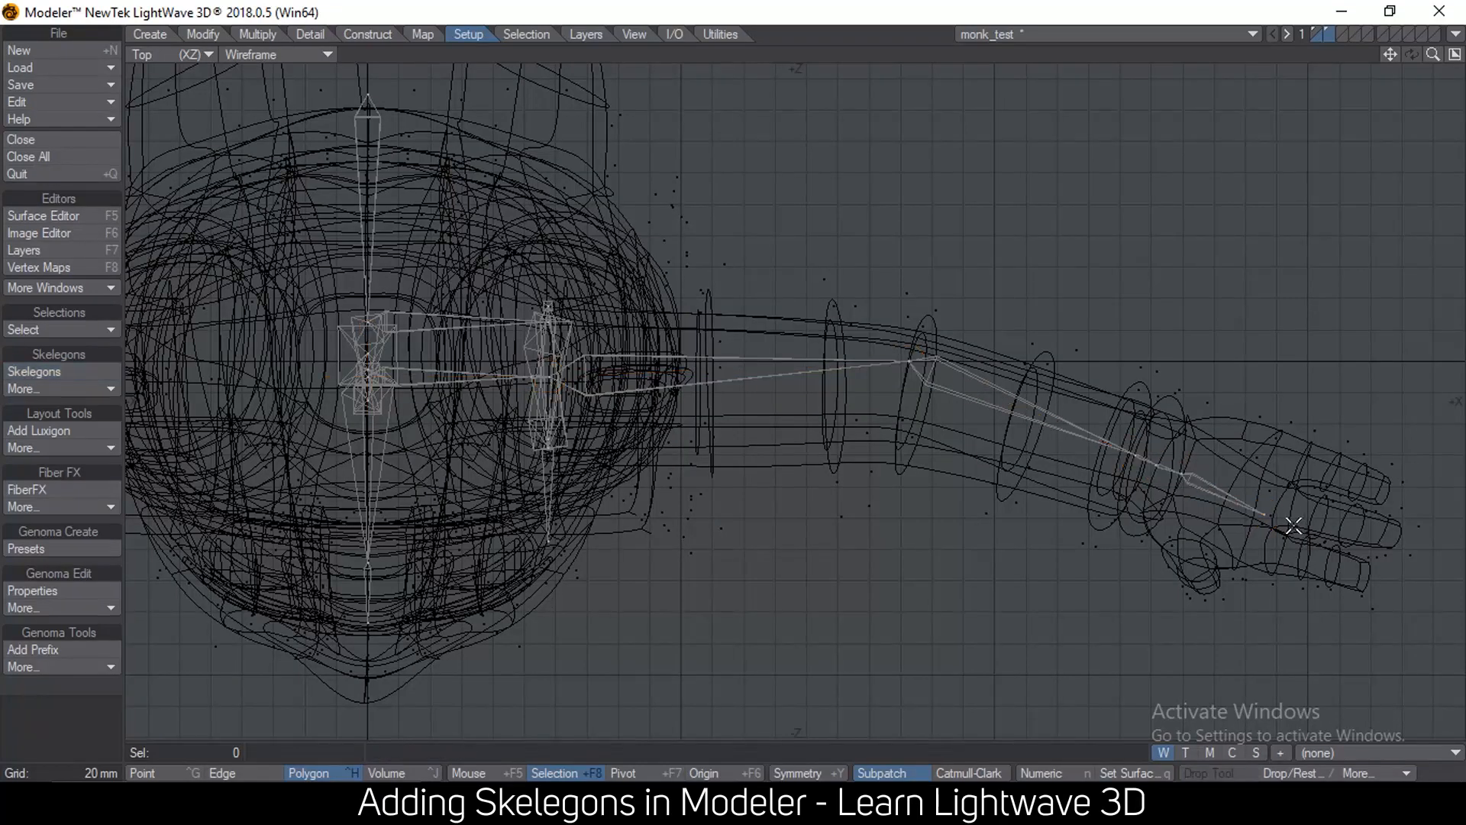
{"action": "left_click", "coordinate": [1182, 483]}
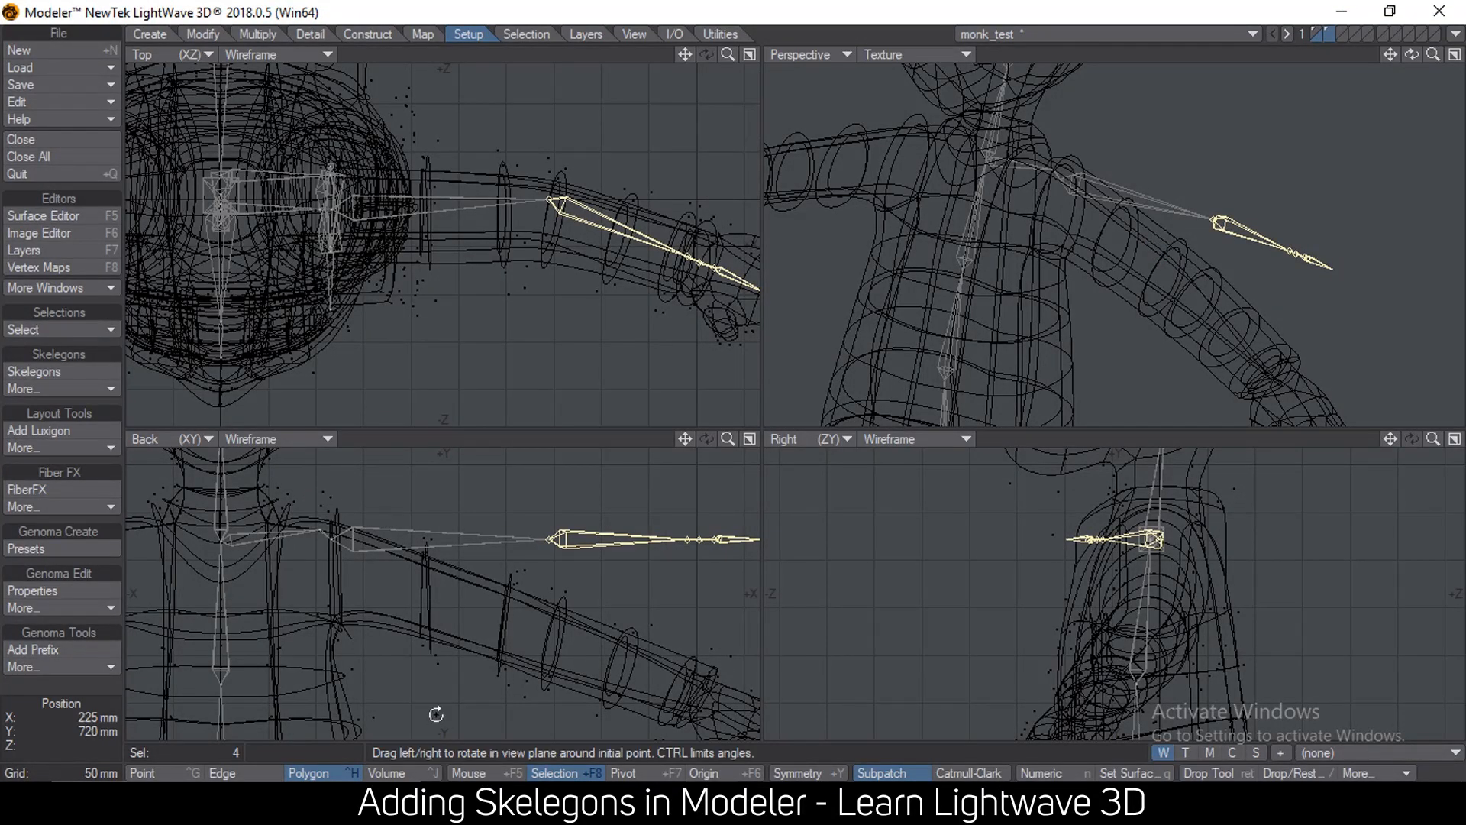
- Rotate the arm and forearm skelegons to follow the sloping arm down to the hand
{"action": "left_click", "coordinate": [471, 773]}
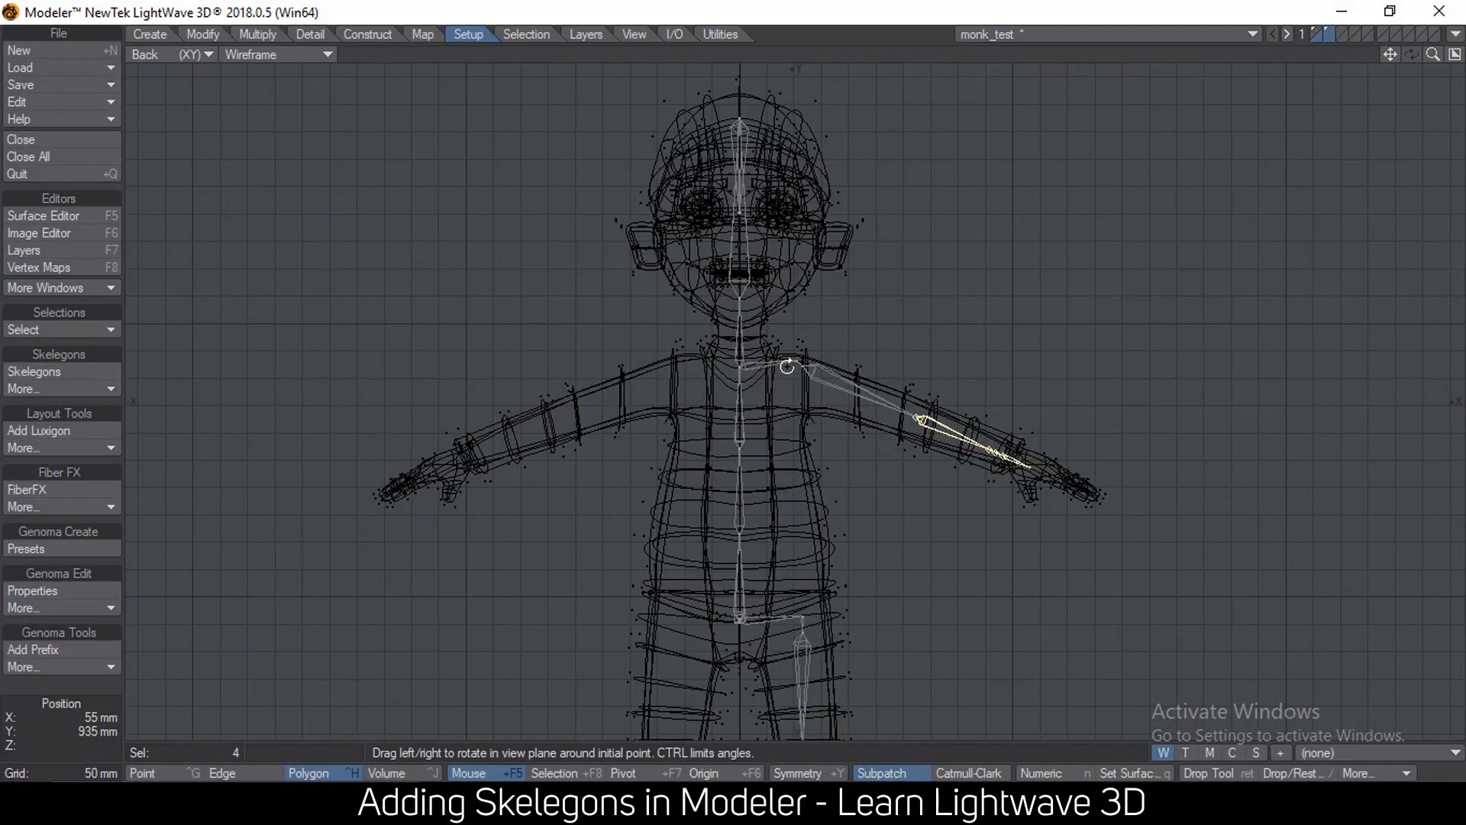
{"action": "left_click_drag", "start_coordinate": [788, 365], "coordinate": [838, 394]}
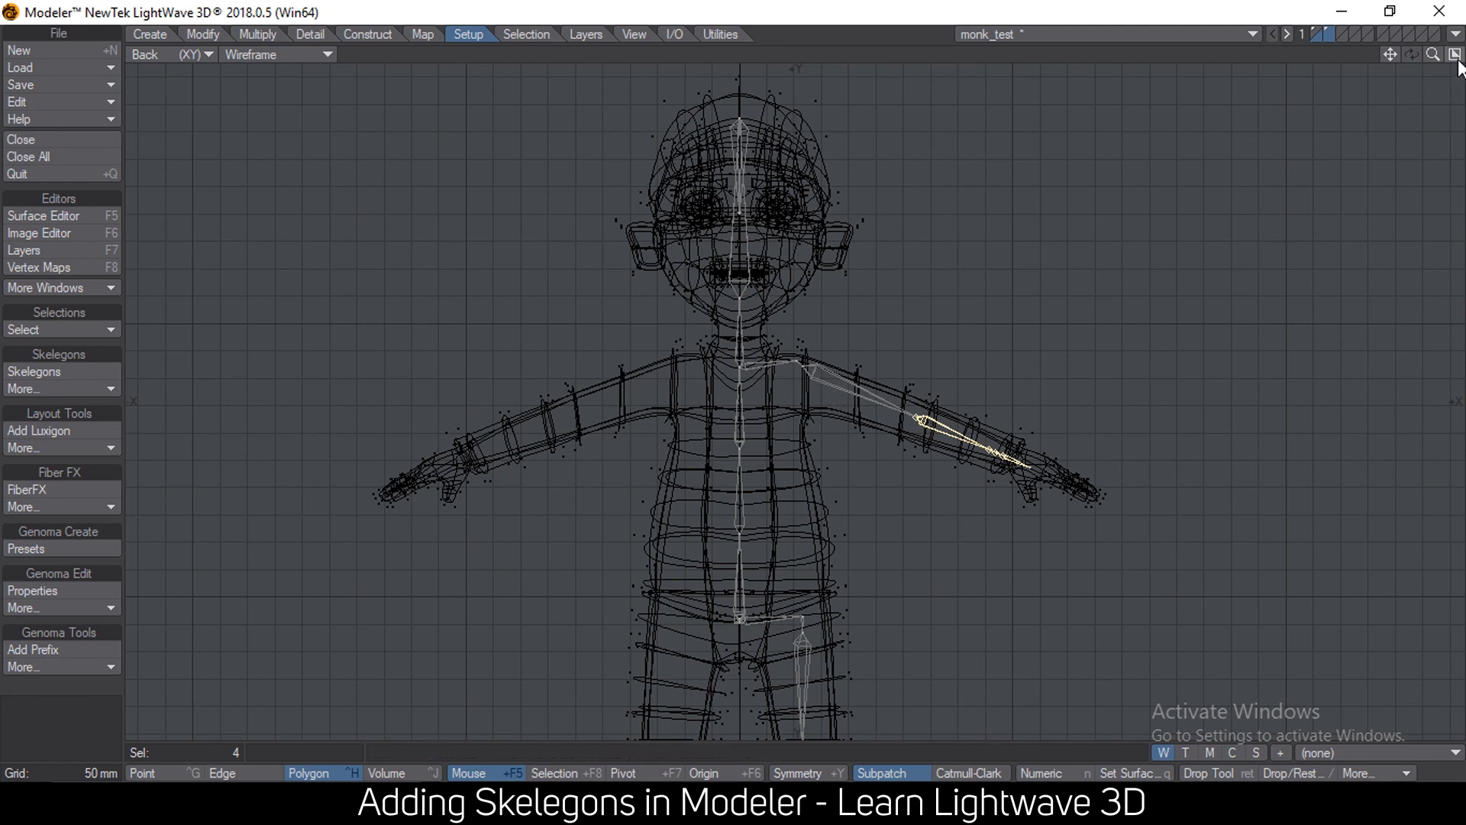
{"action": "left_click", "coordinate": [1454, 55]}
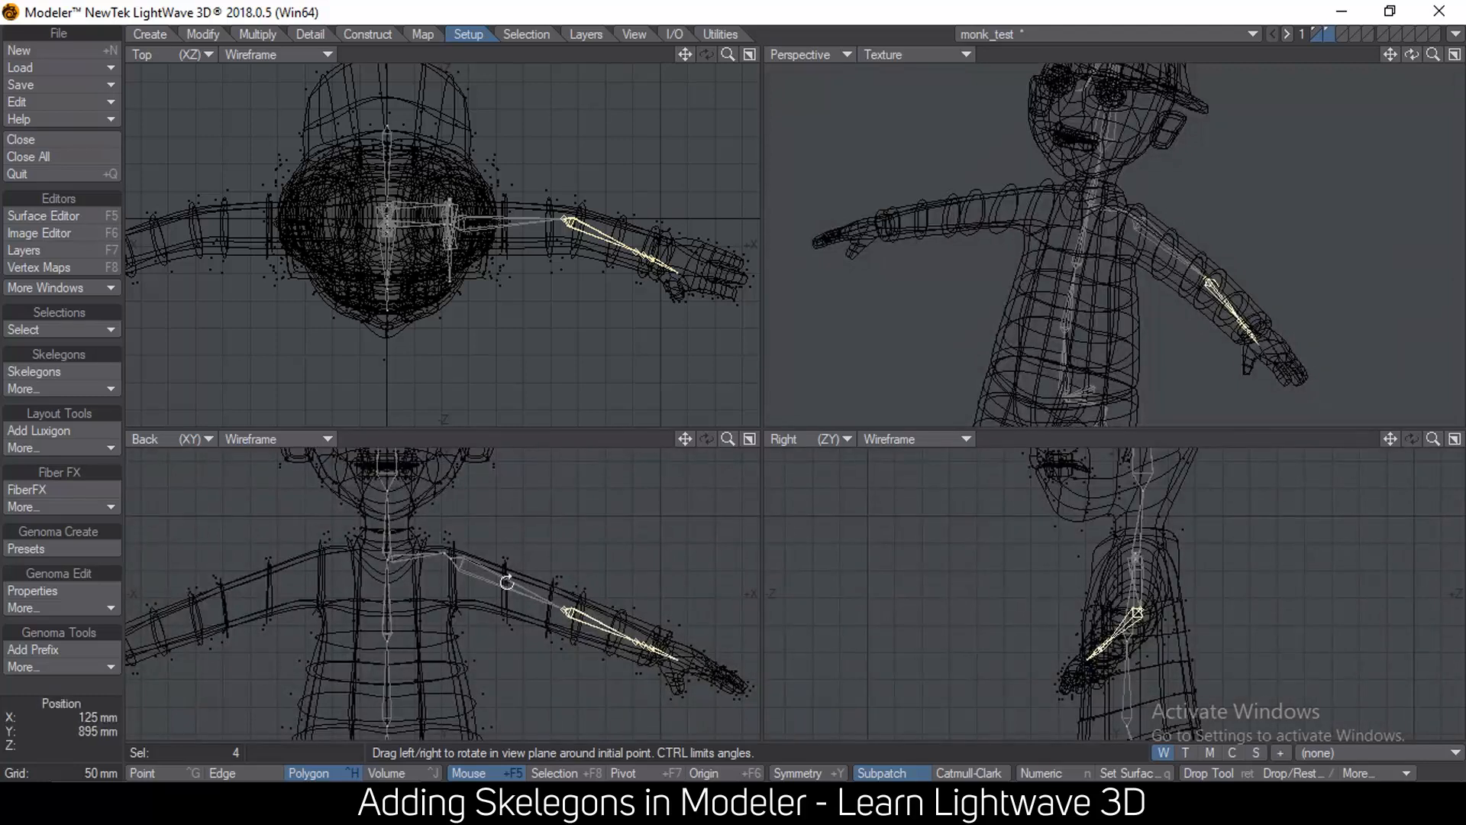
{"action": "left_click_drag", "start_coordinate": [1028, 233], "coordinate": [1050, 226]}
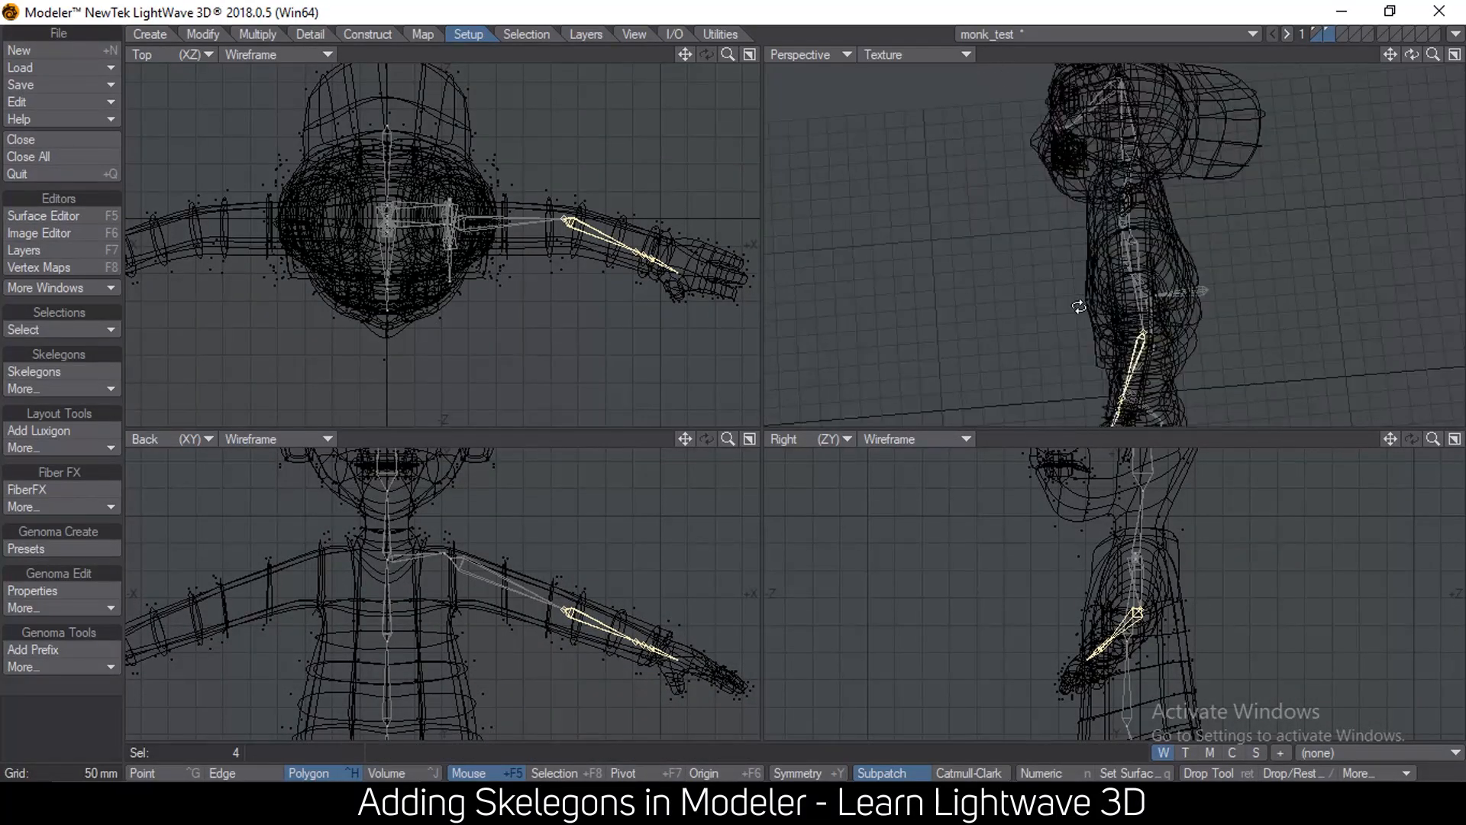
{"action": "left_click_drag", "start_coordinate": [1080, 306], "coordinate": [1127, 249]}
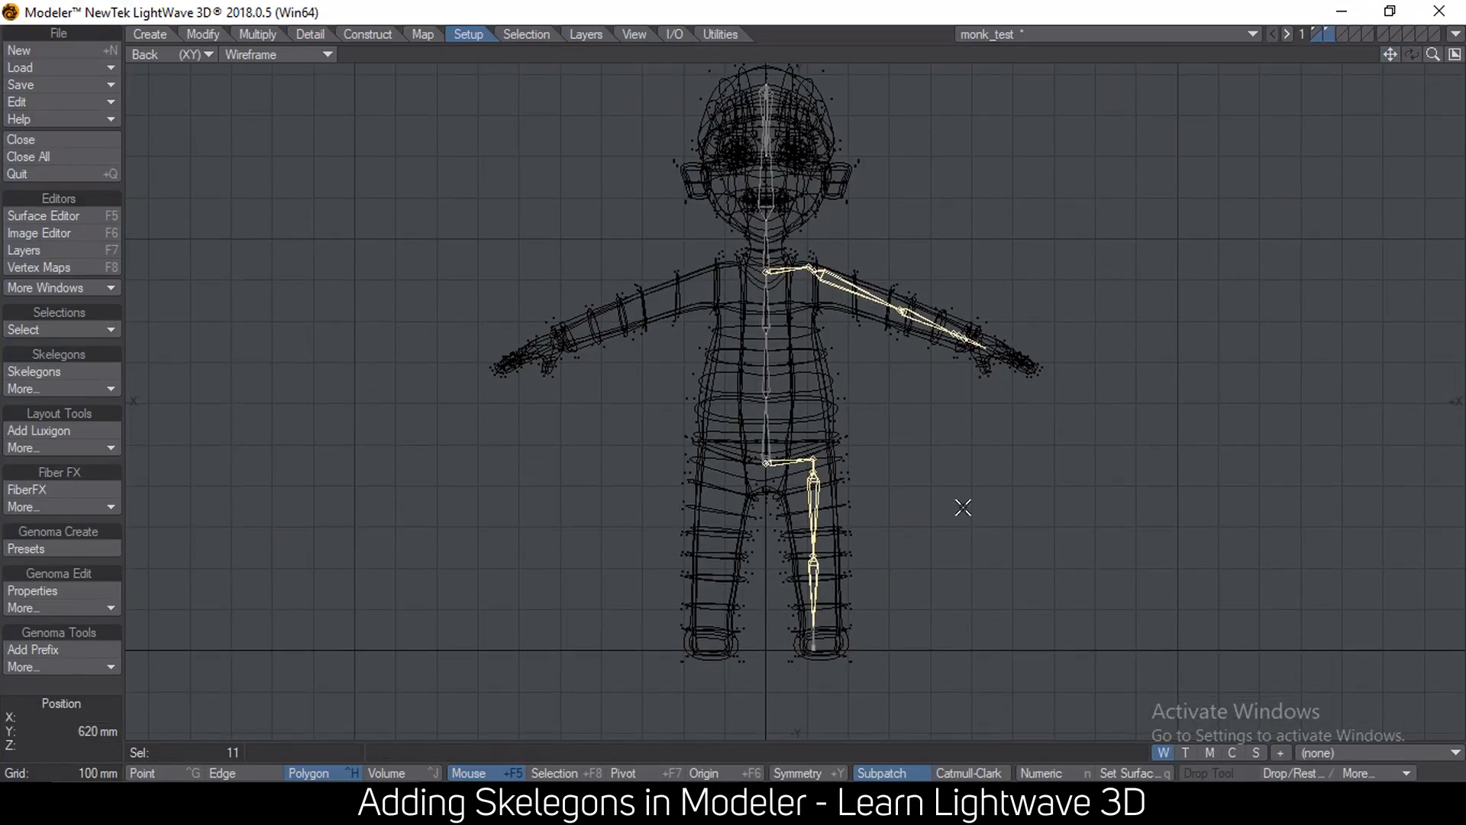
- Select the head and spine skelegons and set their X value to 0 m
{"action": "left_click_drag", "start_coordinate": [964, 507], "coordinate": [686, 668]}
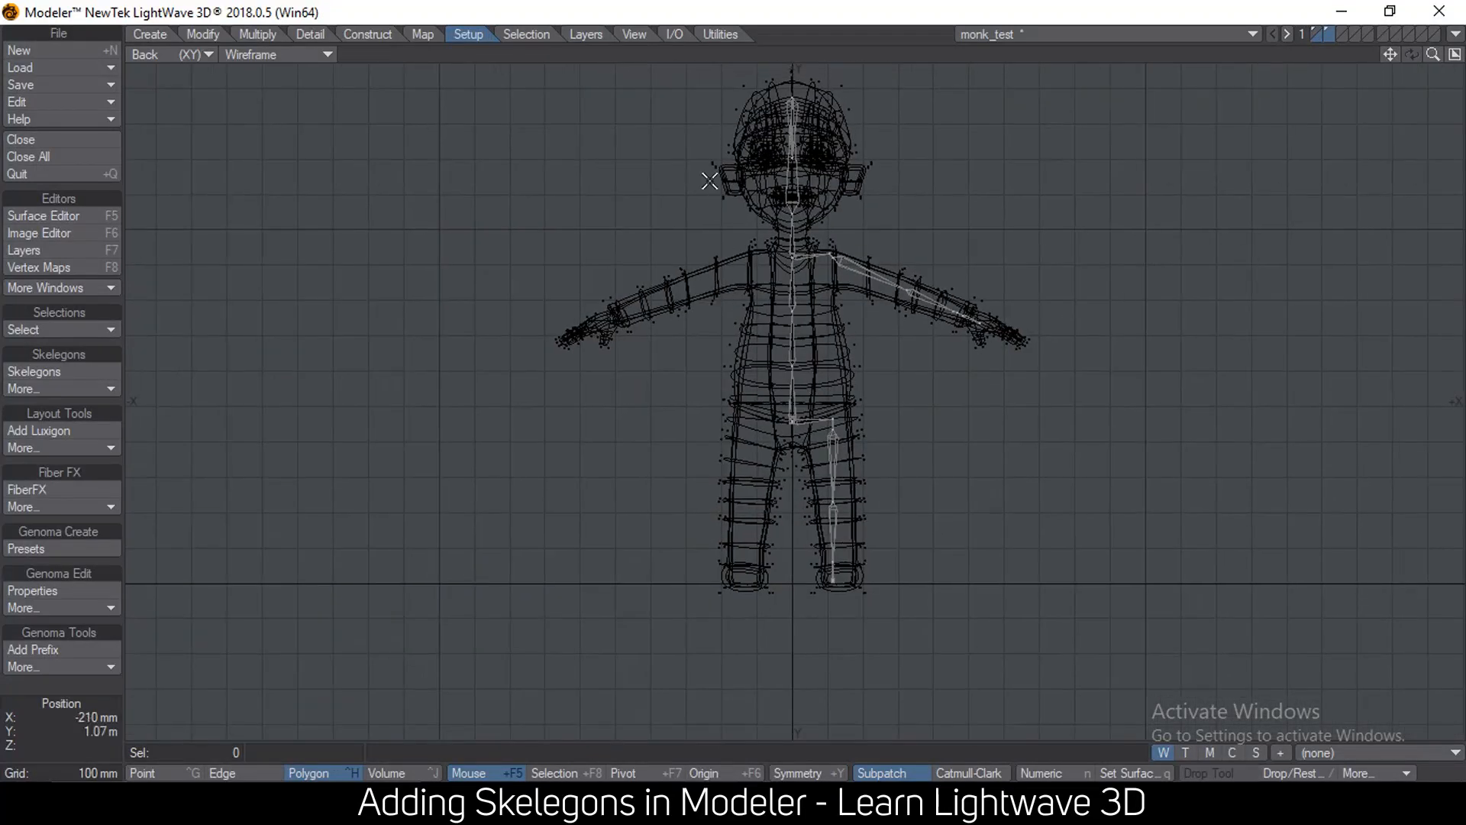
{"action": "left_click_drag", "start_coordinate": [710, 168], "coordinate": [831, 116]}
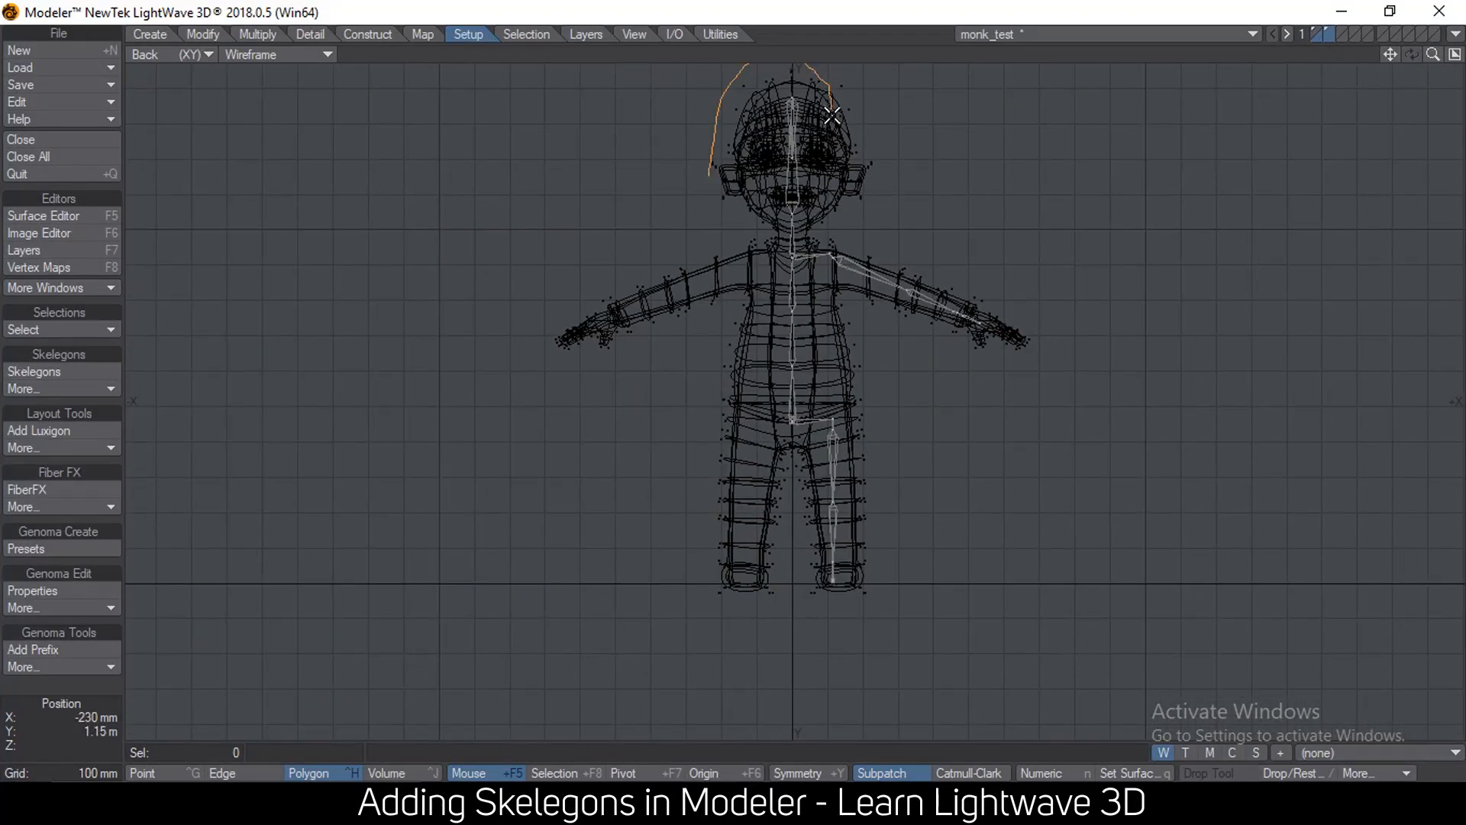
{"action": "left_click_drag", "start_coordinate": [831, 117], "coordinate": [744, 494]}
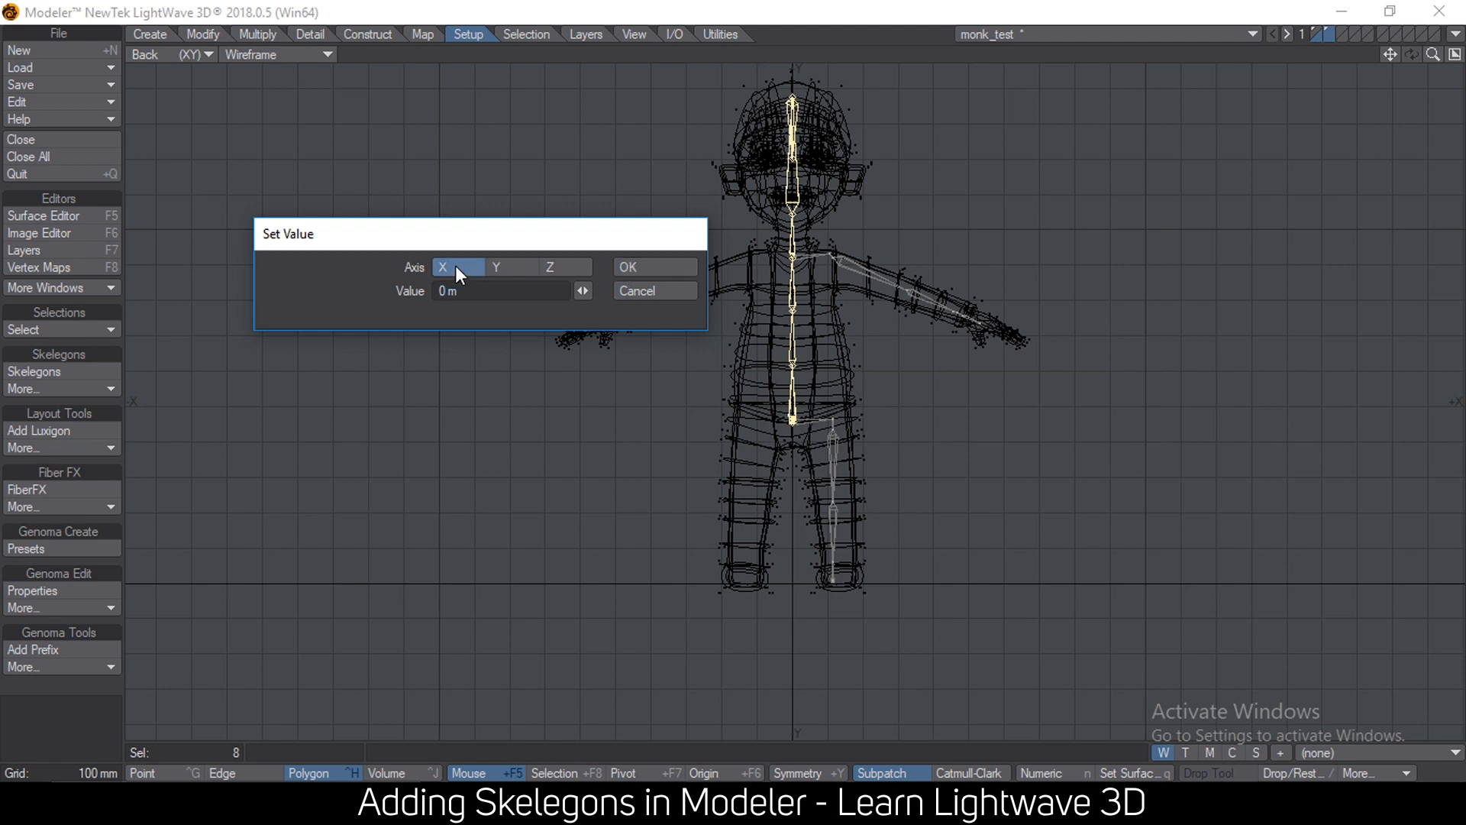
{"action": "left_click", "coordinate": [653, 266]}
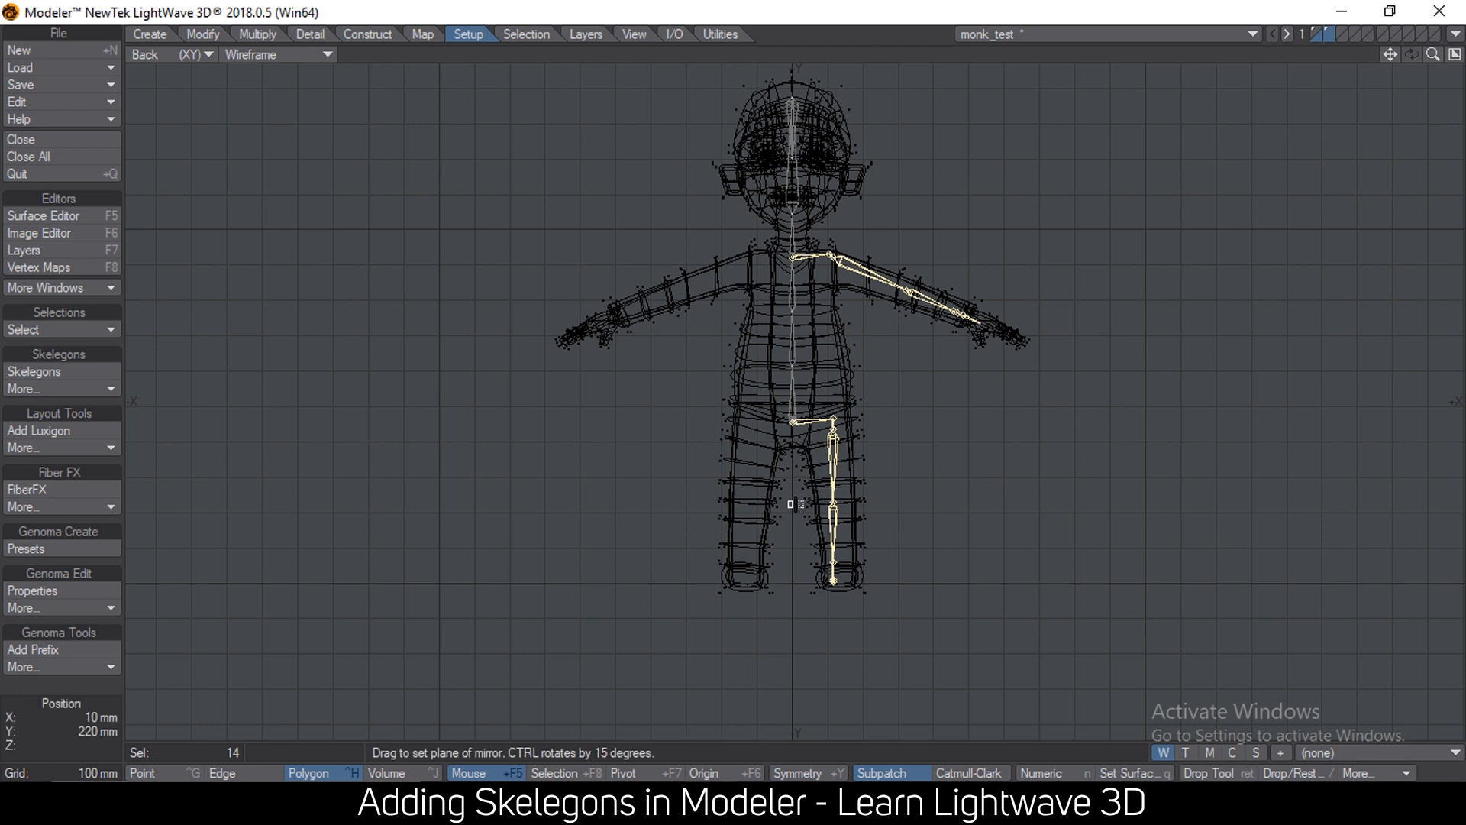
- Mirror the limb skelegons about centre X, Y, Z 0 m with Merge Points toggled
{"action": "left_click", "coordinate": [1052, 773]}
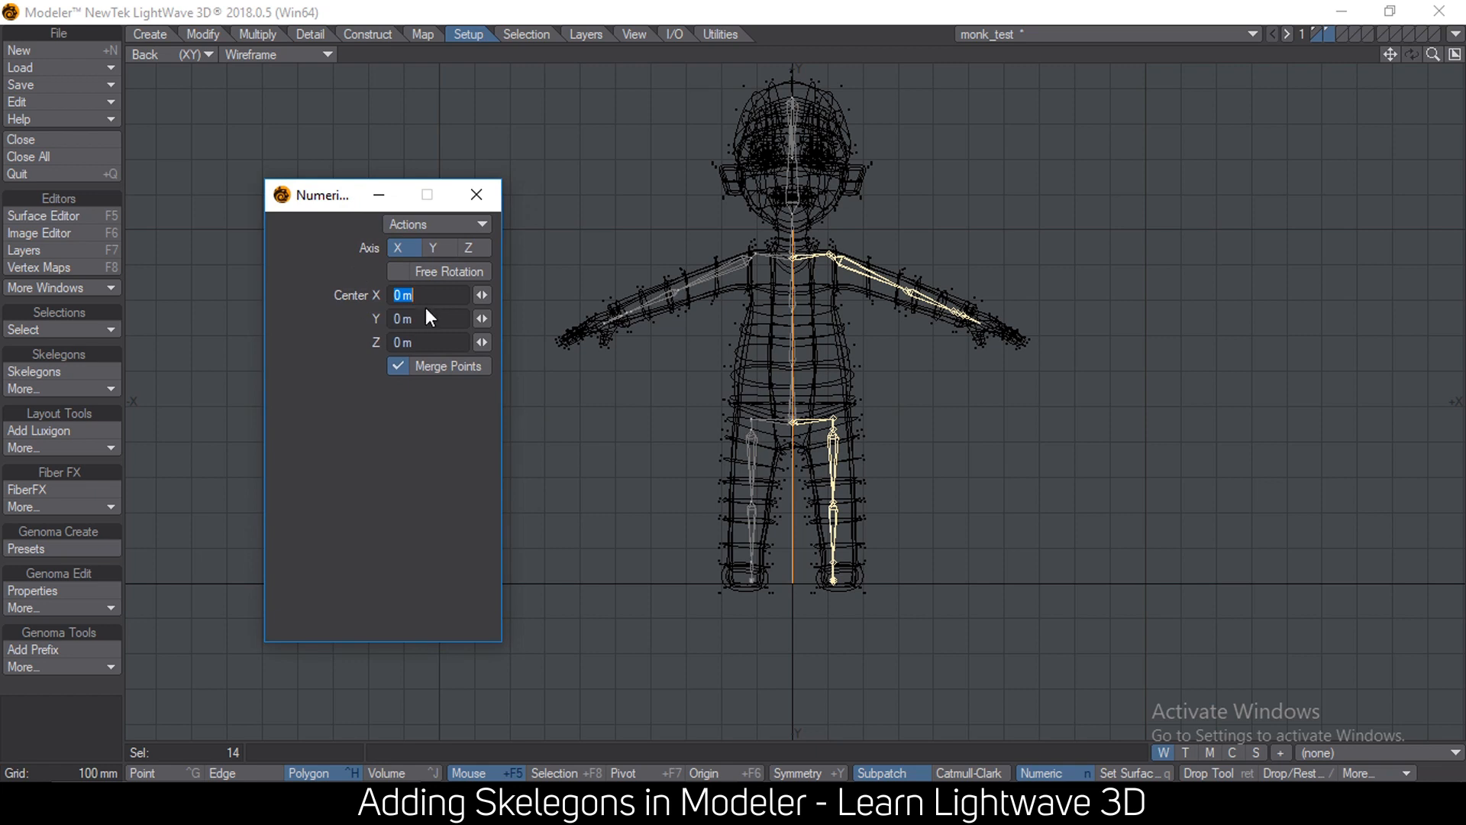
{"action": "left_click", "coordinate": [428, 317]}
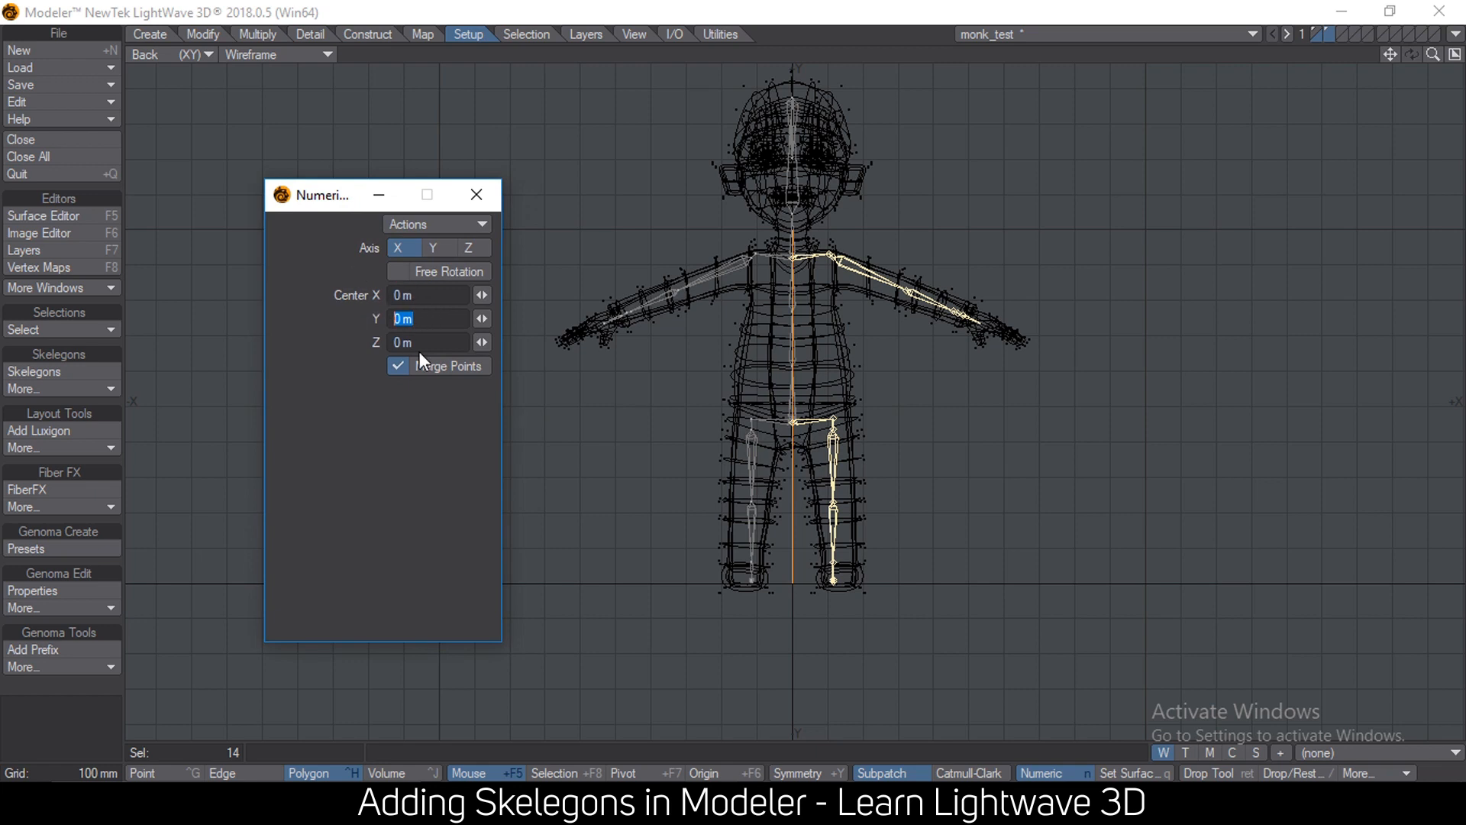
{"action": "left_click", "coordinate": [397, 366]}
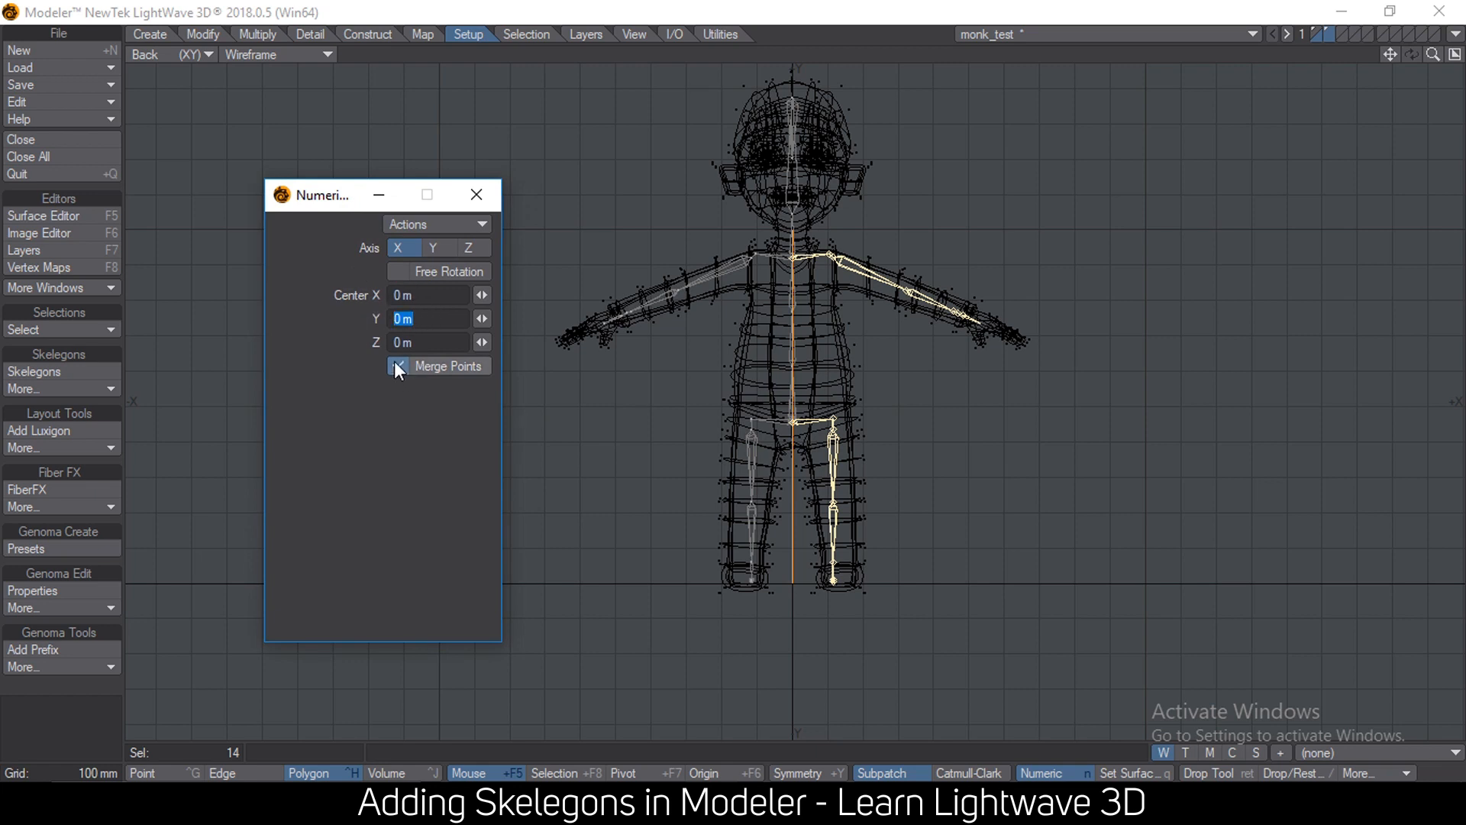
{"action": "left_click", "coordinate": [476, 195]}
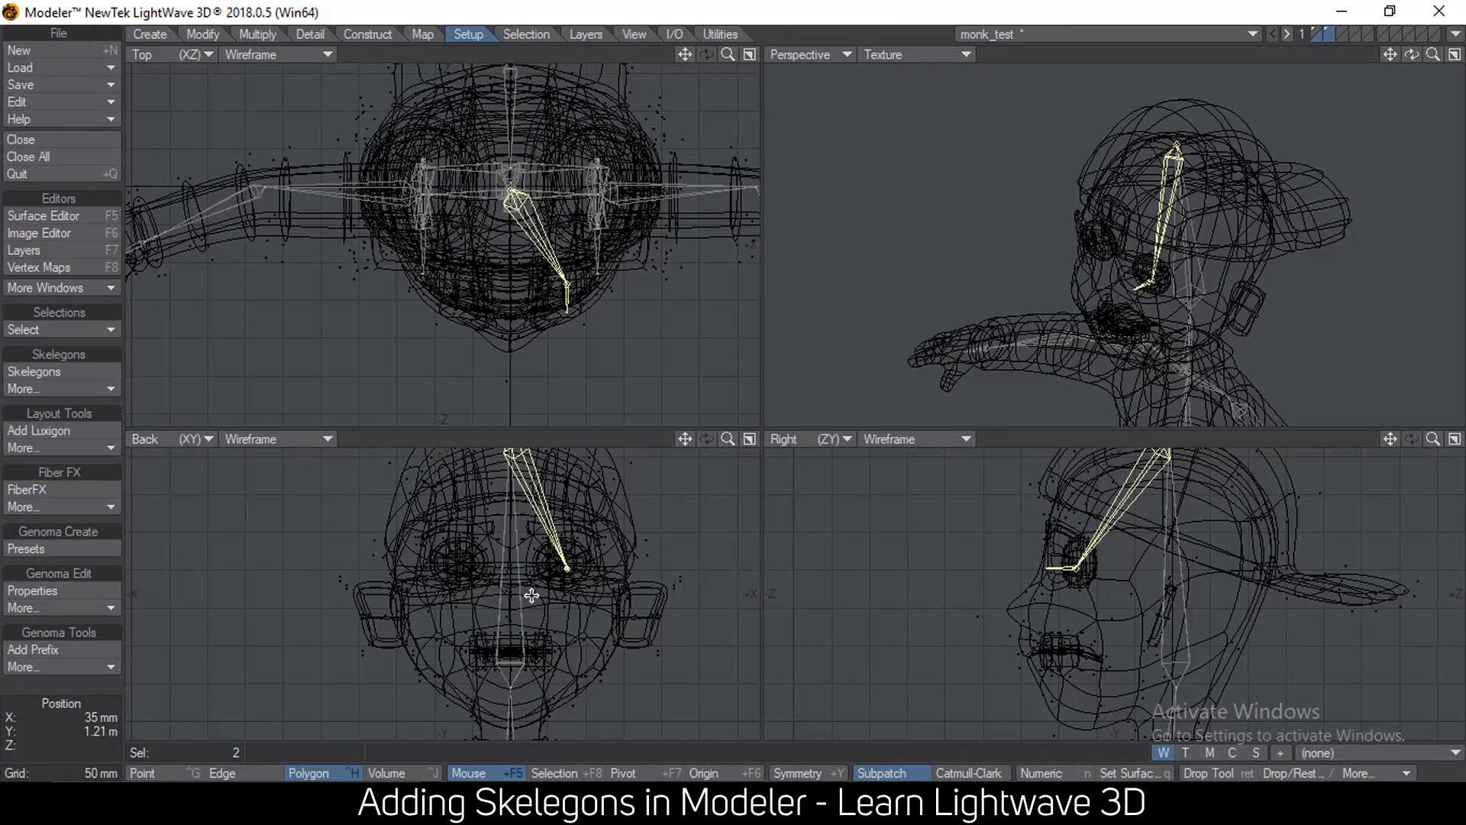
- Draw an eye skelegon branching down from the head skelegon
{"action": "left_click", "coordinate": [1041, 772]}
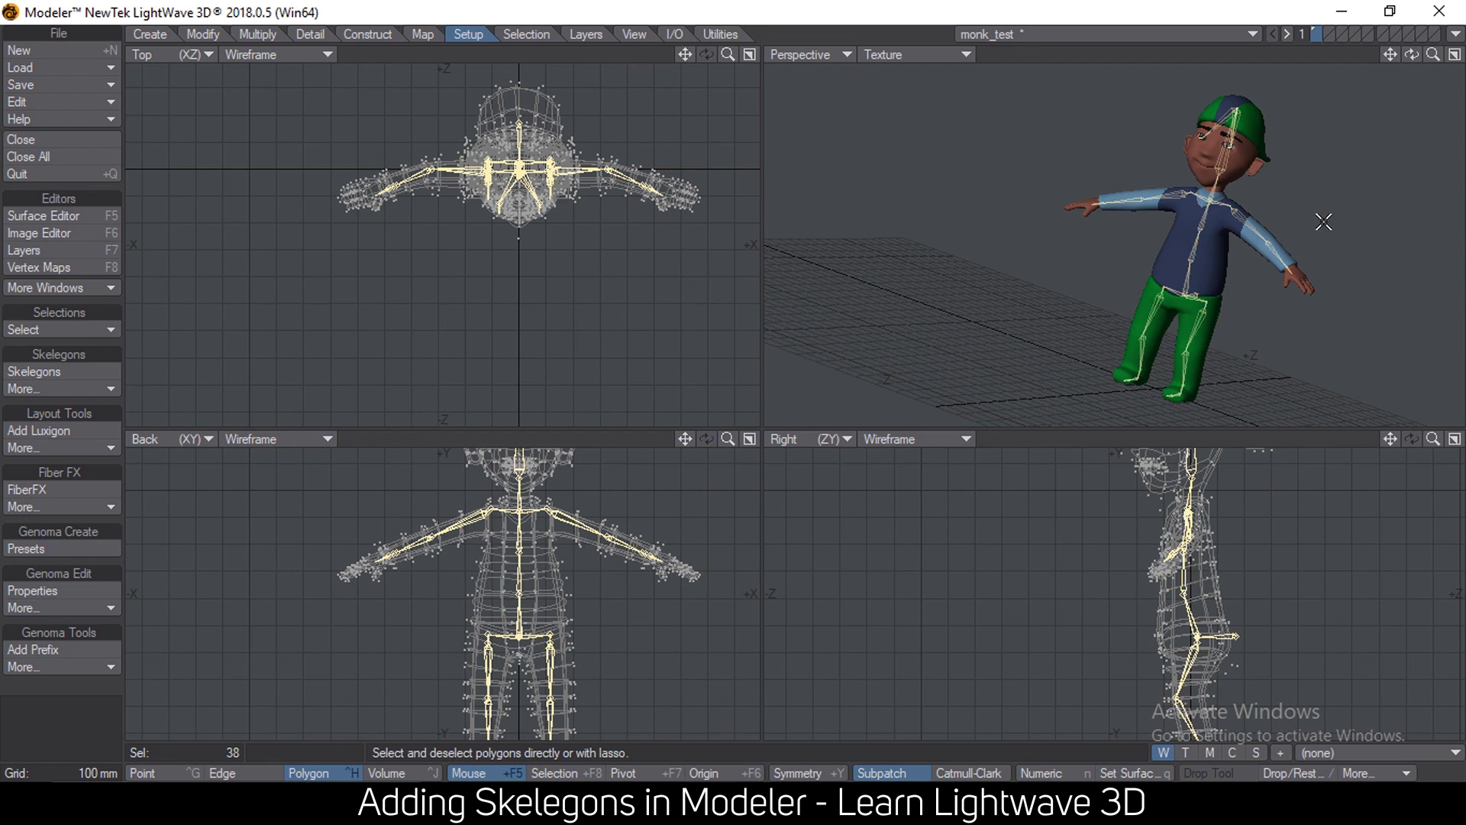
{"action": "mouse_move", "coordinate": [1329, 197]}
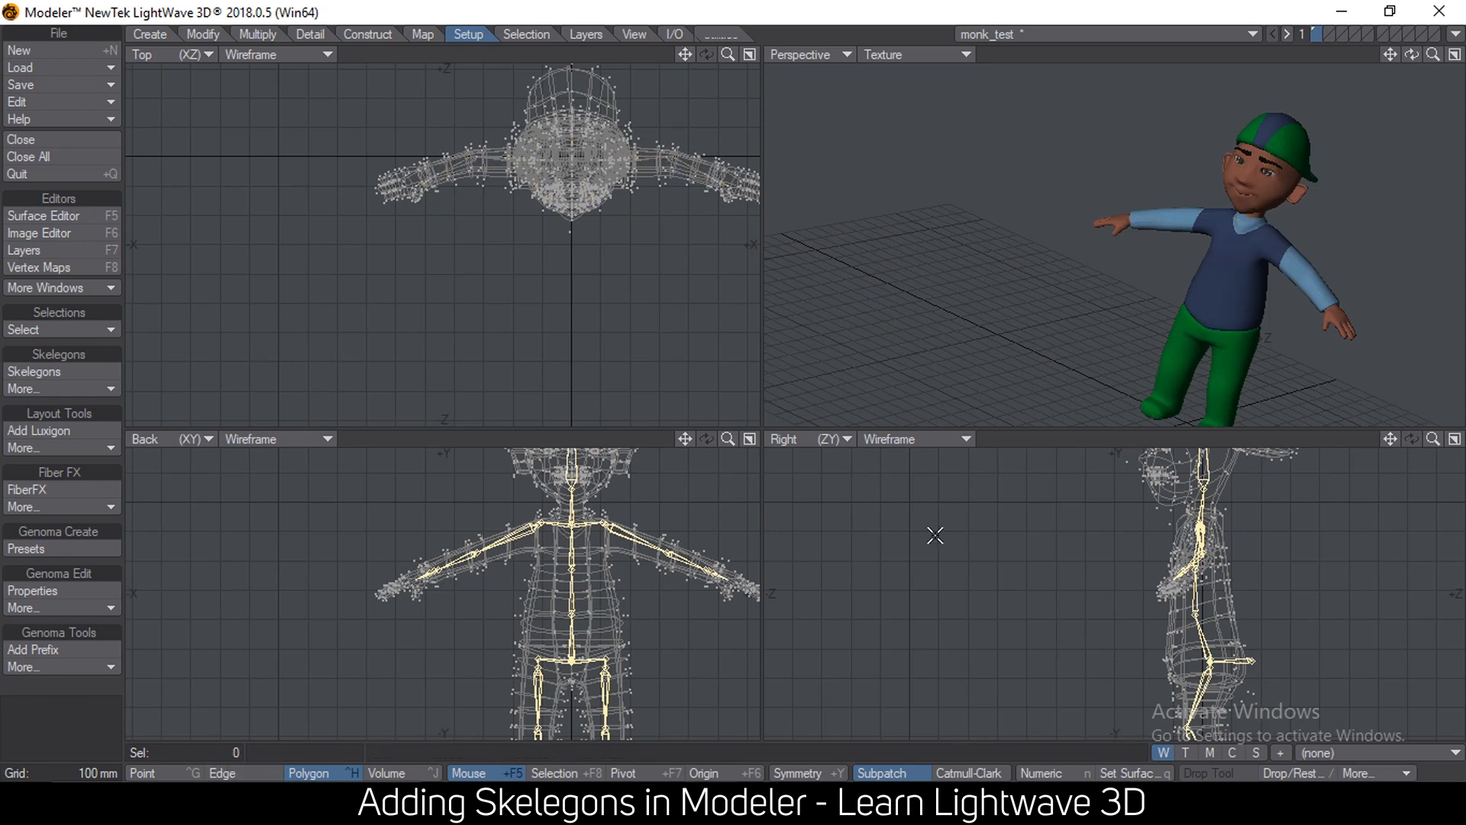
- Deselect all skelegons after inspecting the finished rig
{"action": "left_click", "coordinate": [904, 55]}
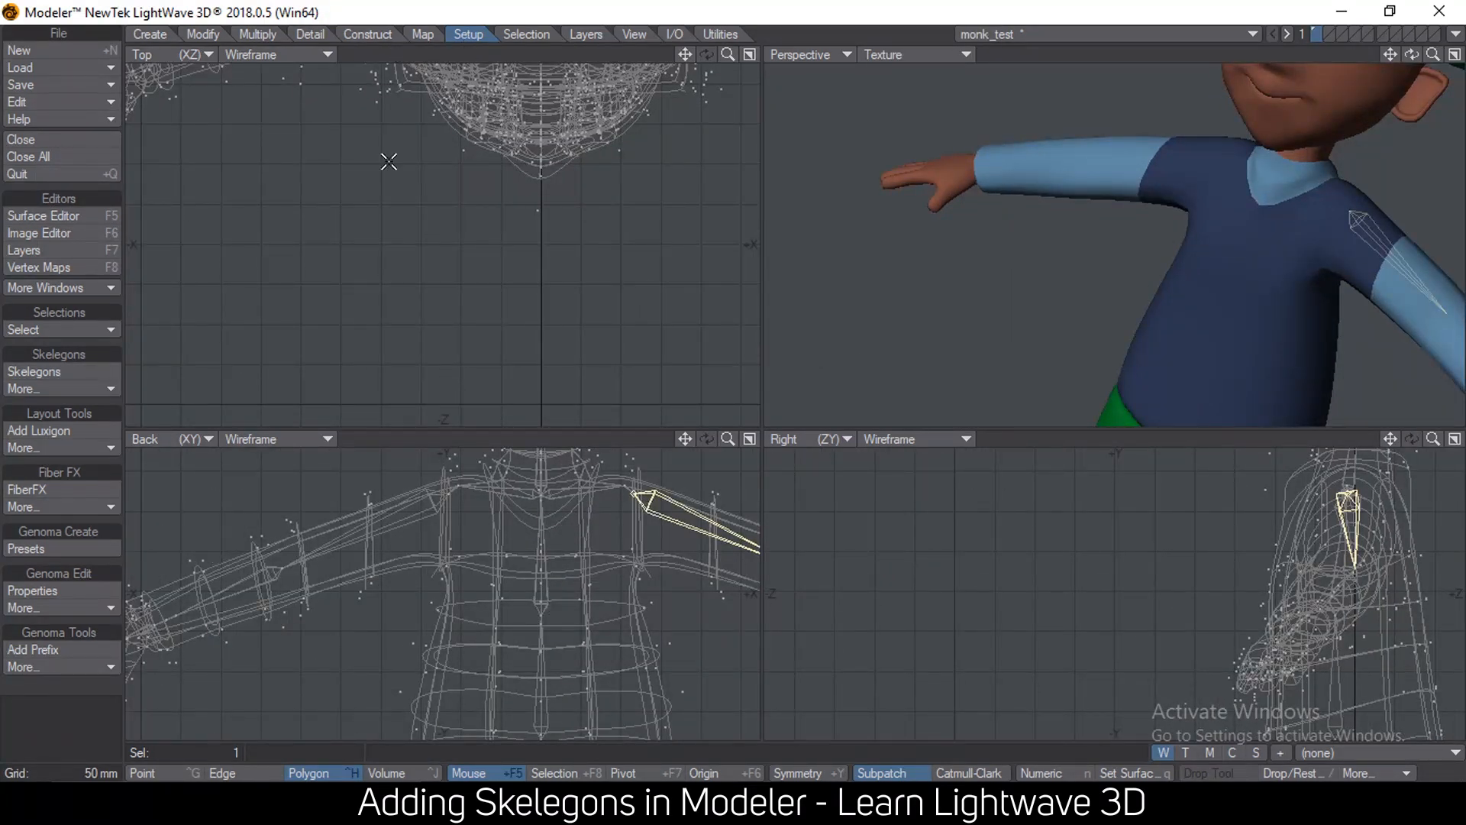
- Rename the upper-arm skelegon Bone03 to Shoulder via Rename Skelegons
{"action": "left_click", "coordinate": [34, 371]}
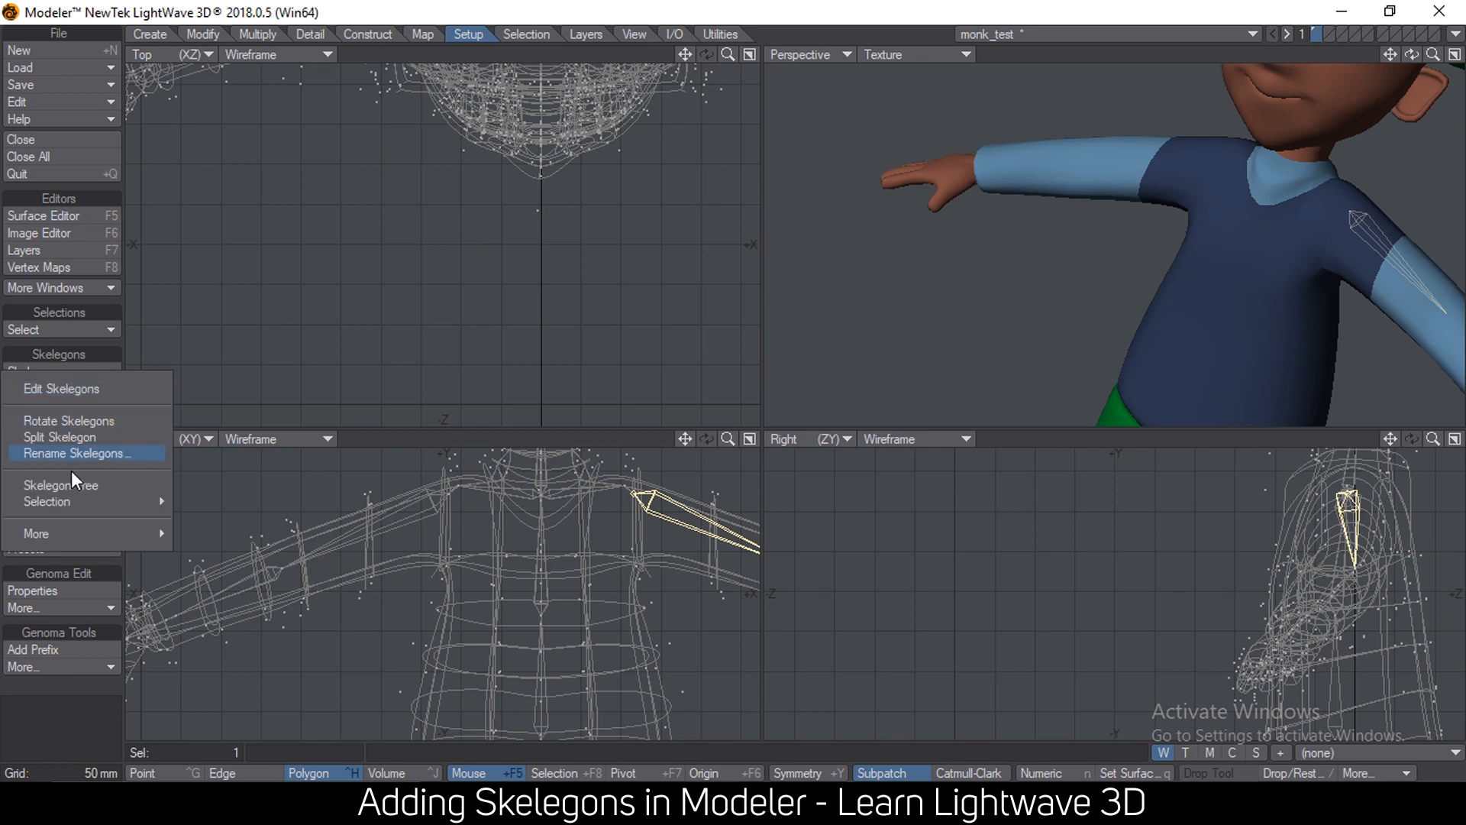
{"action": "mouse_move", "coordinate": [48, 500]}
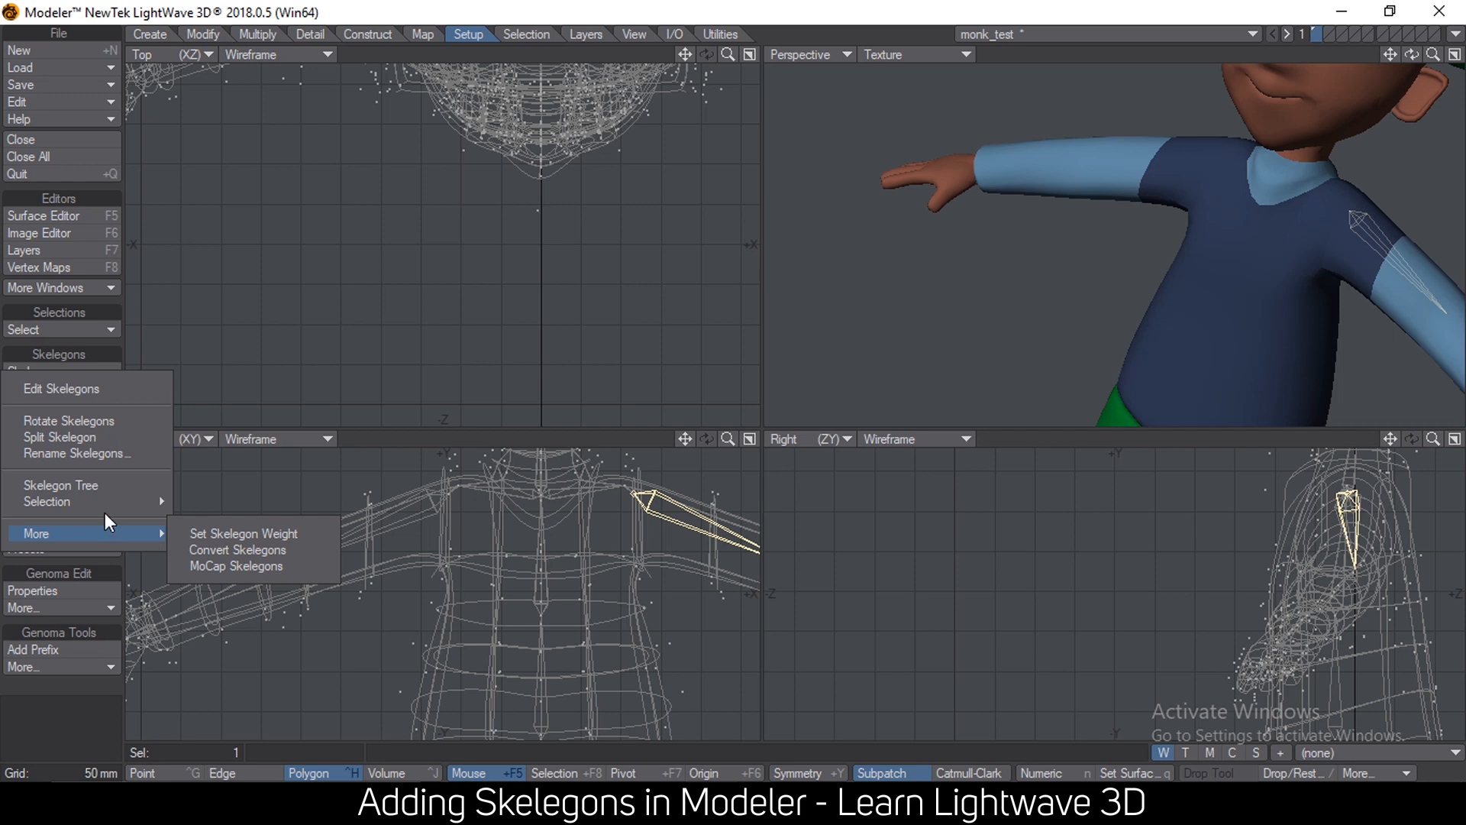
{"action": "left_click", "coordinate": [70, 452]}
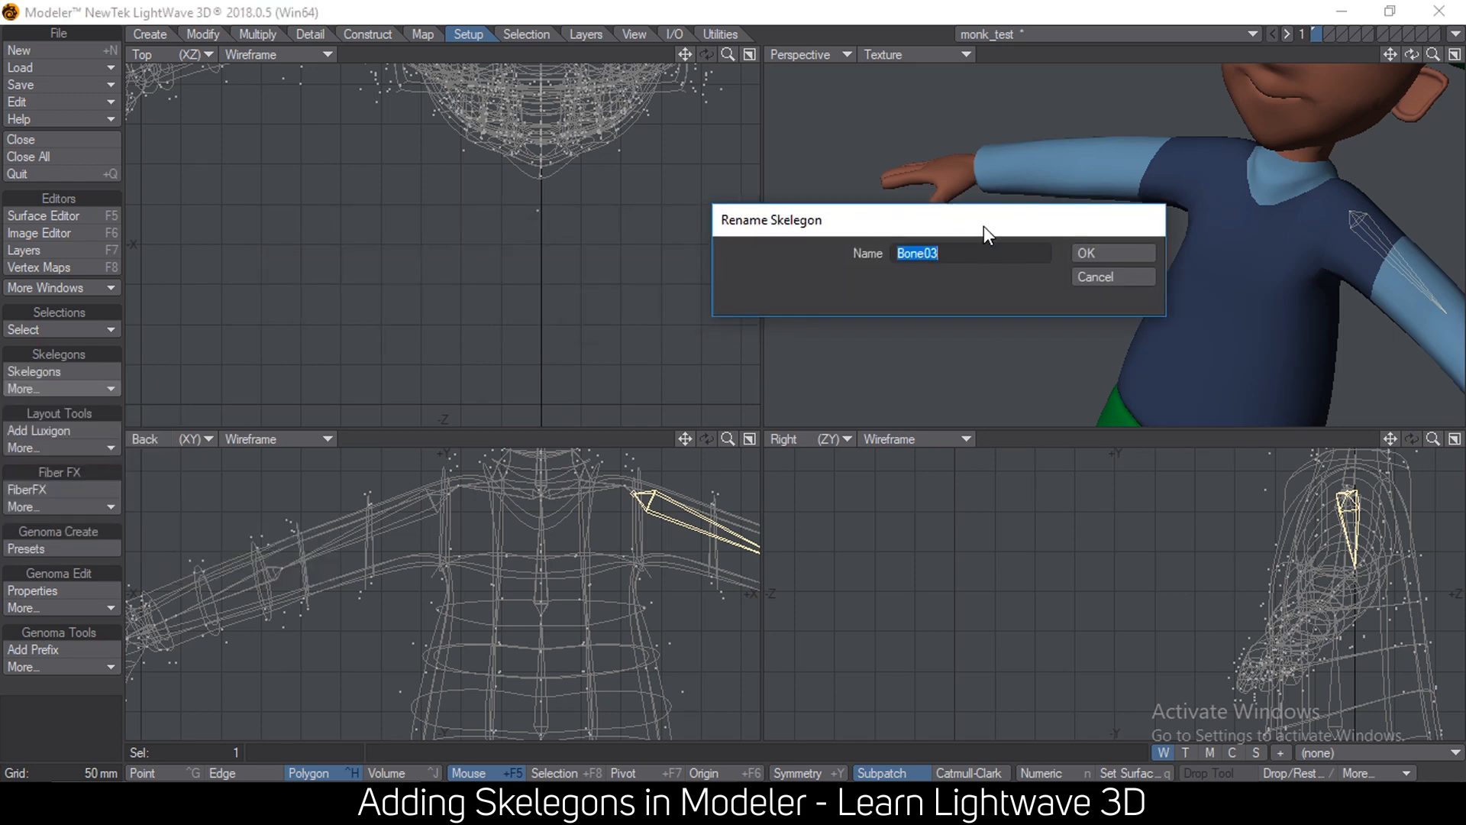
{"action": "type", "text": "Shoulde"}
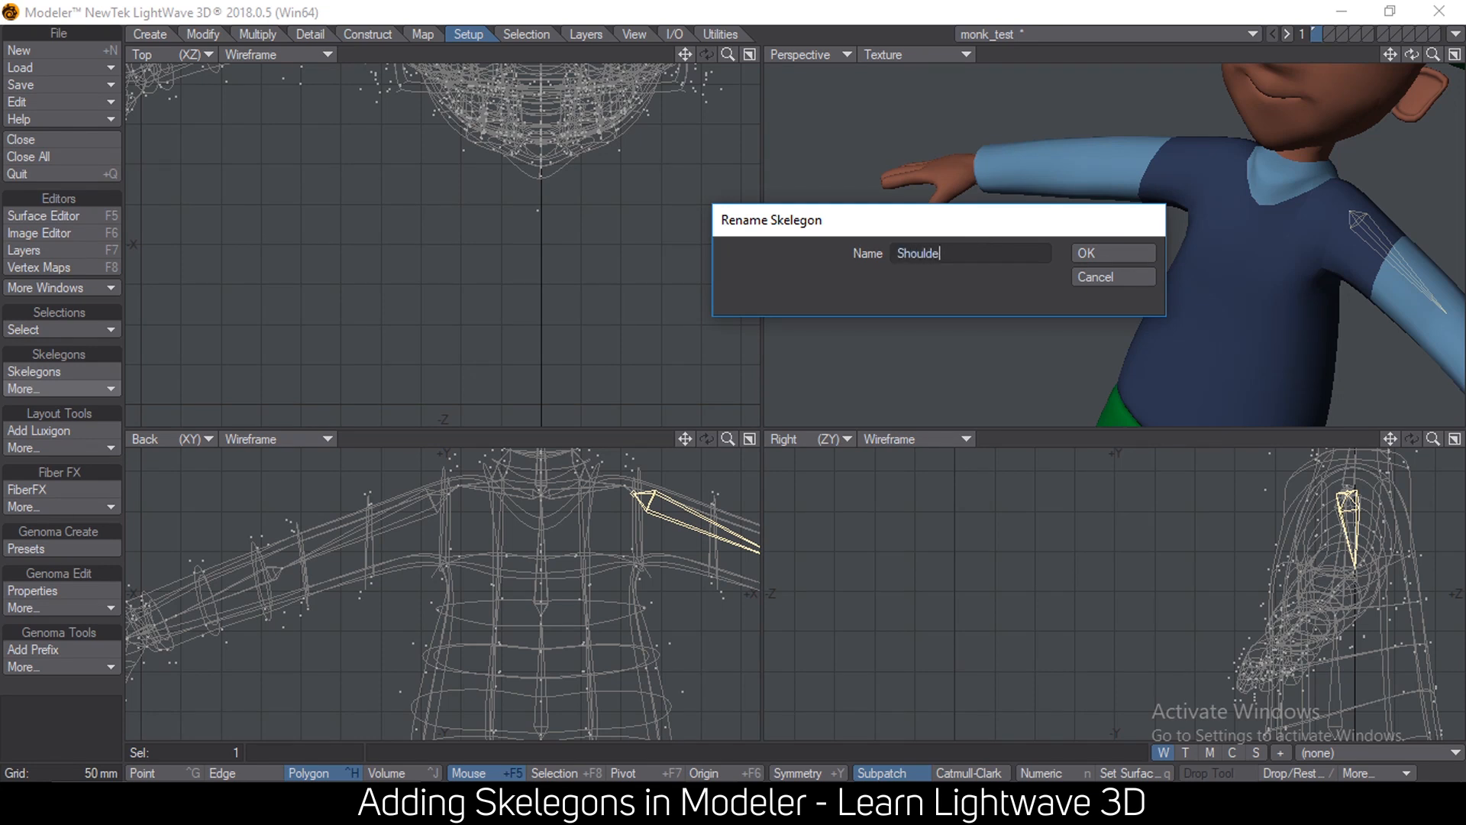
{"action": "left_click", "coordinate": [1112, 253]}
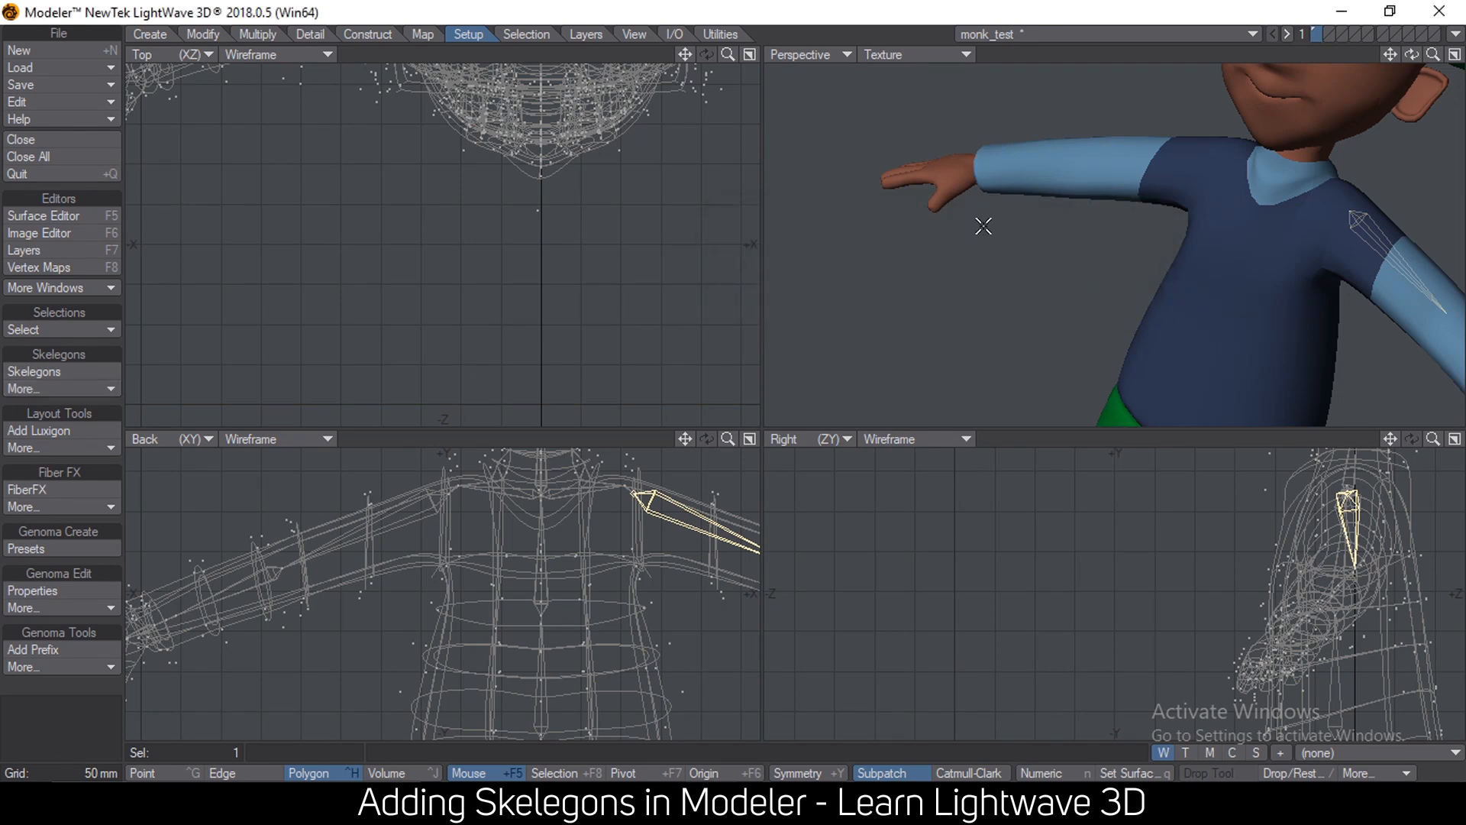
{"action": "mouse_move", "coordinate": [1371, 194]}
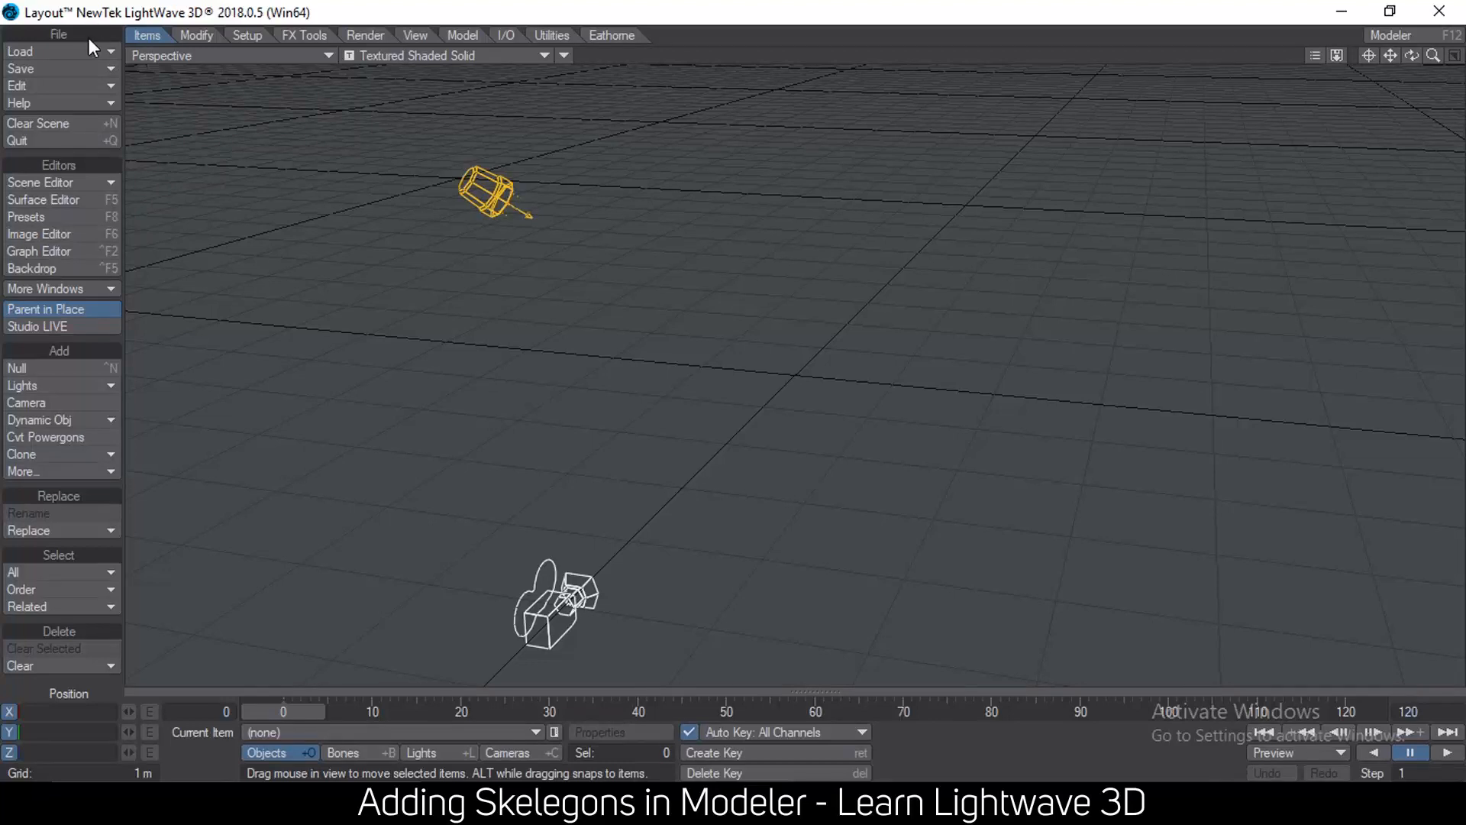
- Load the monk.lwo character object into the empty Layout scene
{"action": "left_click", "coordinate": [17, 52]}
{"action": "type", "text": "monk"}
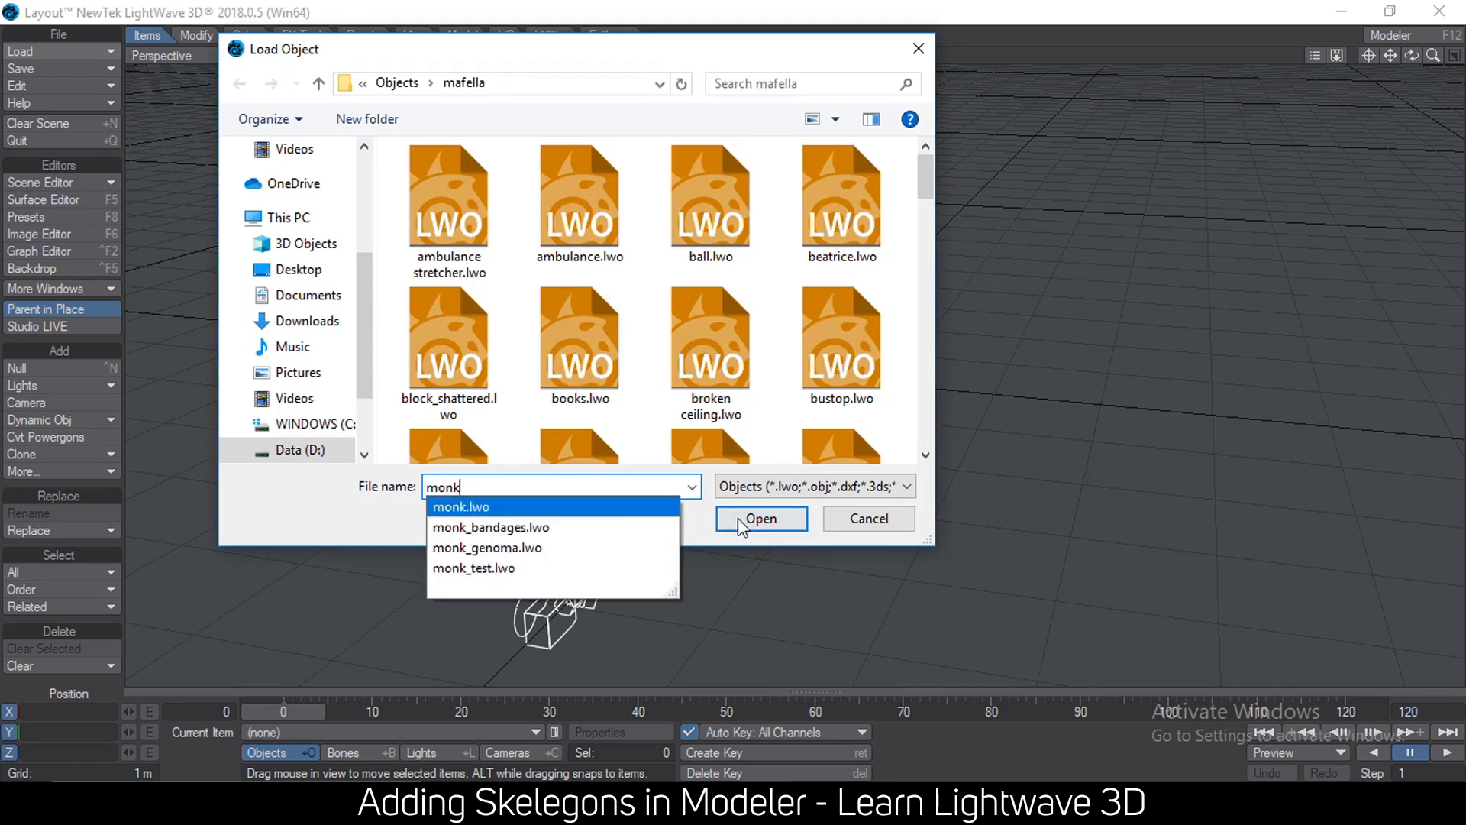
{"action": "left_click", "coordinate": [761, 520]}
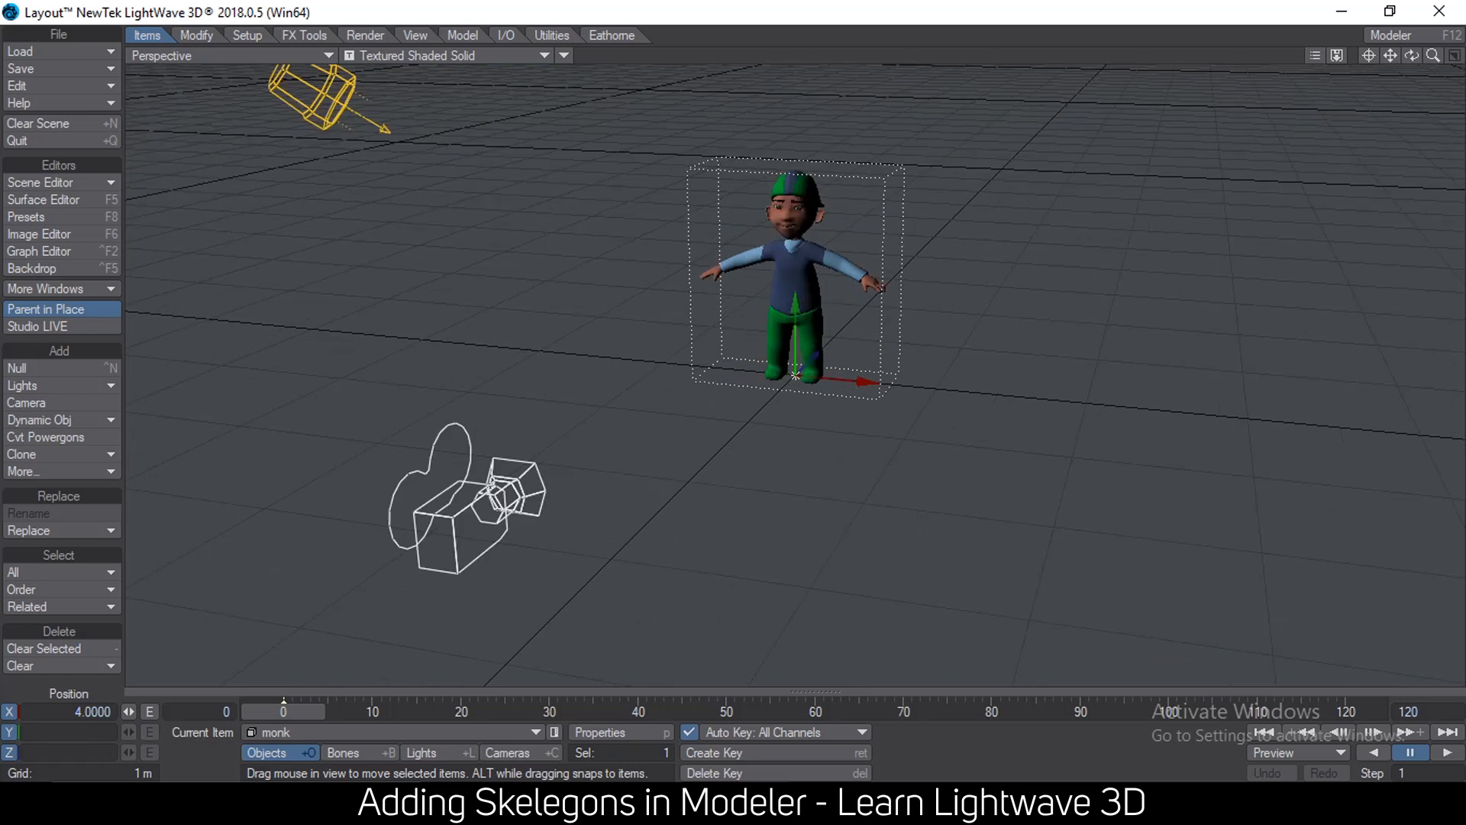
{"action": "left_click", "coordinate": [244, 35]}
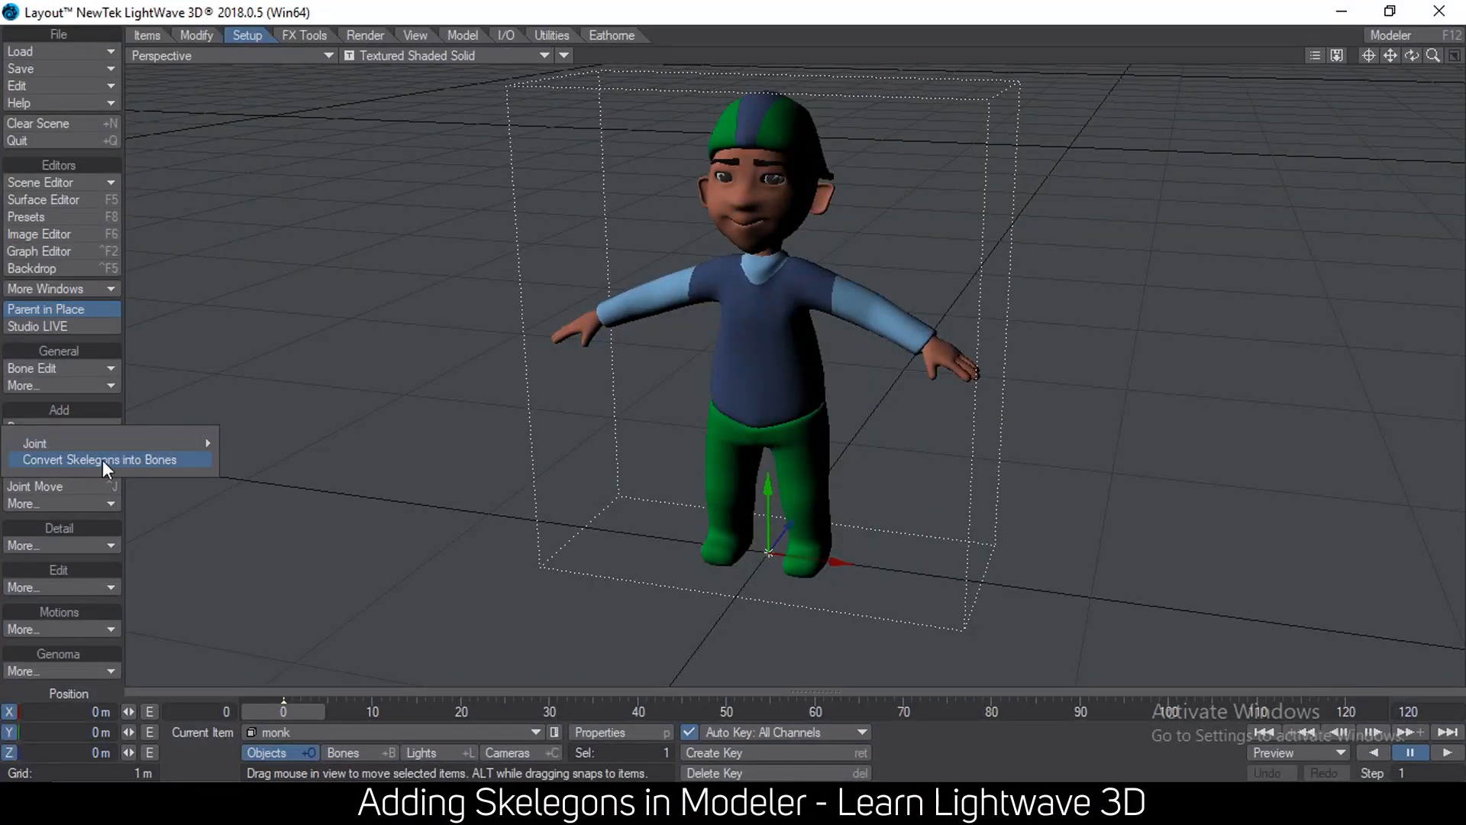
- Convert the monk's skelegons into 69 bones via Setup > Add
{"action": "left_click", "coordinate": [100, 460]}
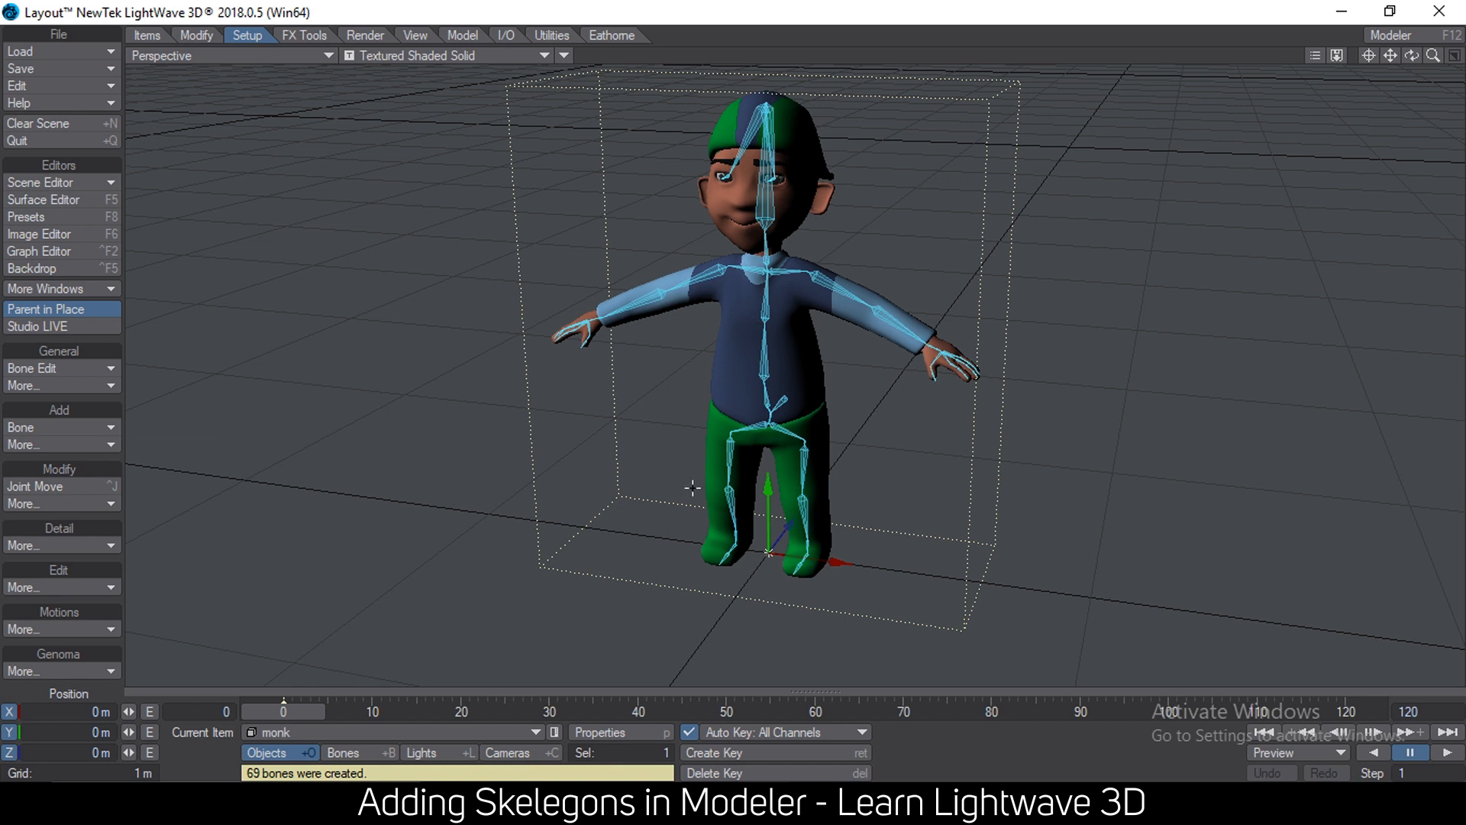